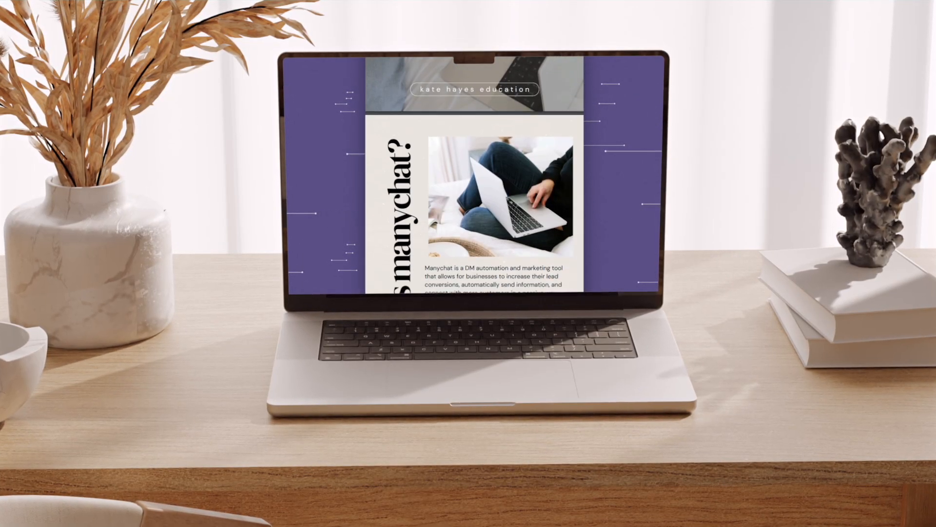
Visit Contacts and Live Chat, then open Broadcasts, which requires subscribers first
{"action": "scroll", "scroll_direction": "down", "scroll_amount": 3}
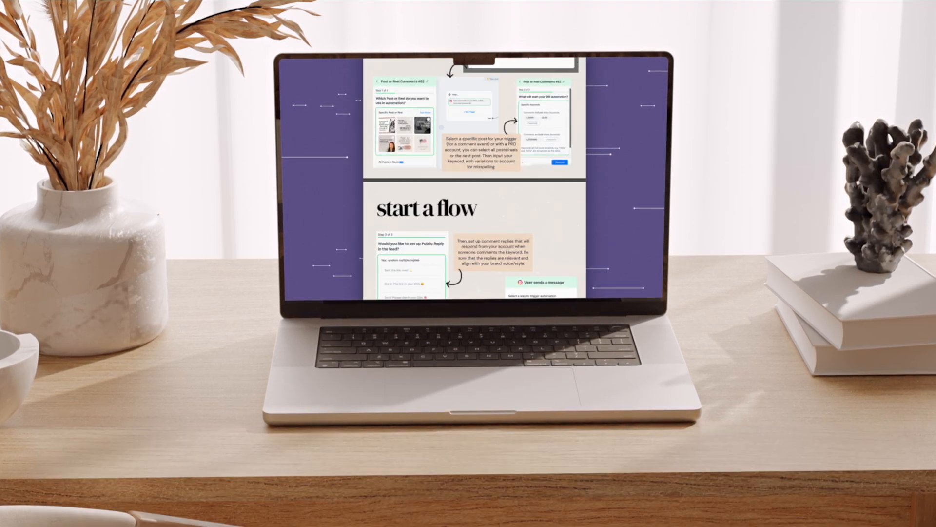
{"action": "scroll", "scroll_direction": "down", "scroll_amount": 3}
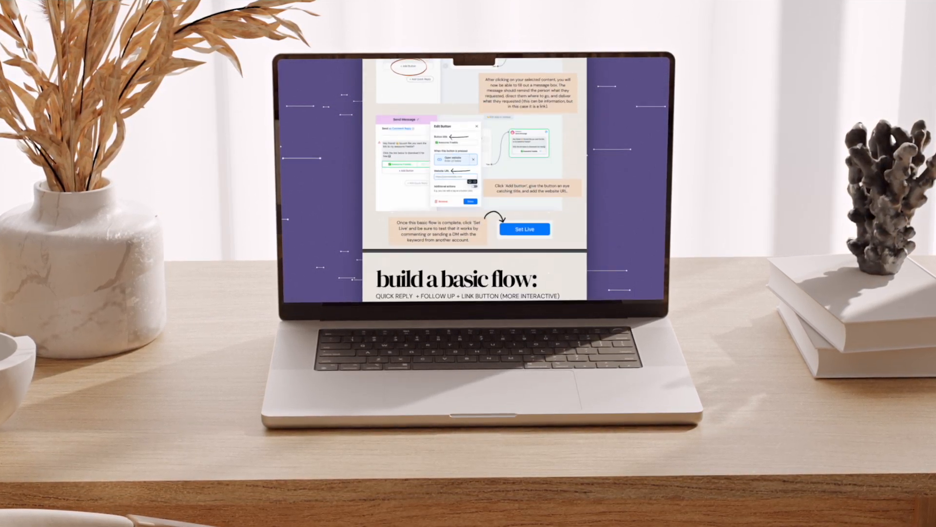
{"action": "scroll", "scroll_direction": "down", "scroll_amount": 3}
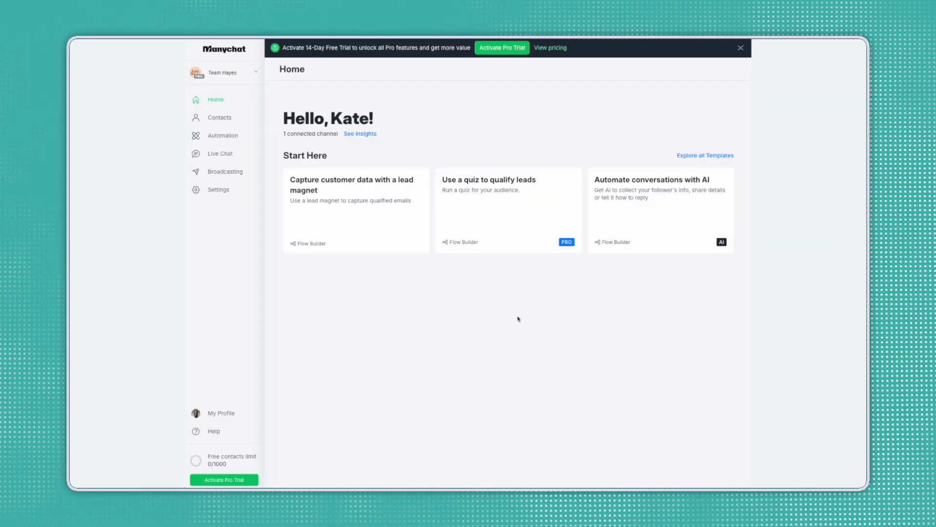
{"action": "mouse_move", "coordinate": [479, 338]}
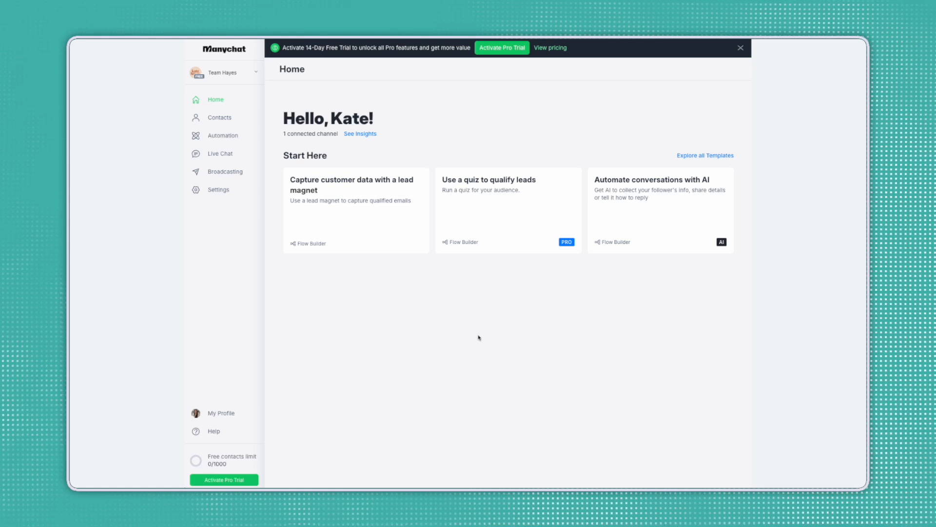
{"action": "mouse_move", "coordinate": [438, 338]}
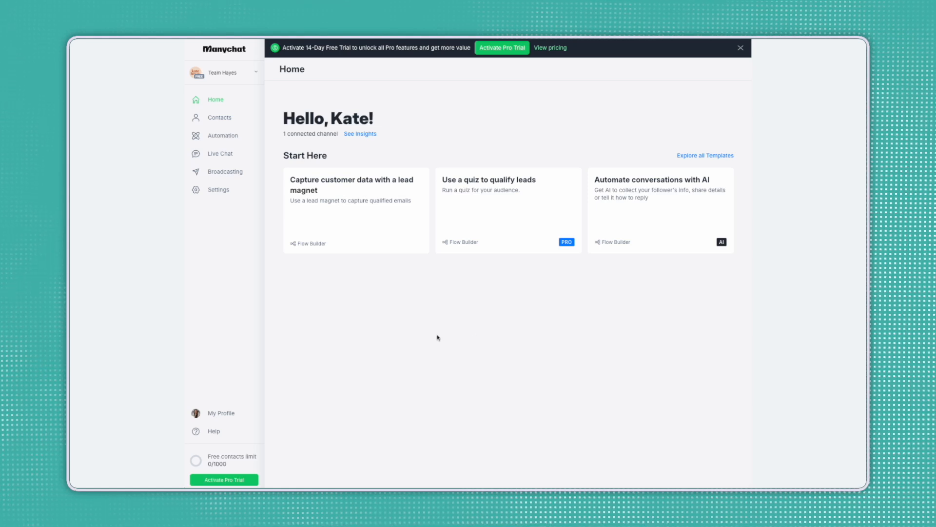
{"action": "mouse_move", "coordinate": [420, 352]}
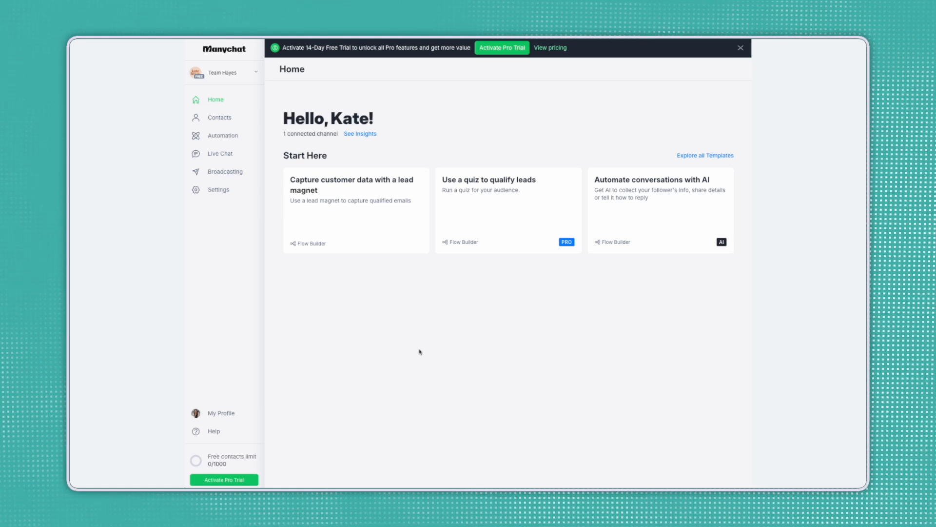
{"action": "mouse_move", "coordinate": [304, 295]}
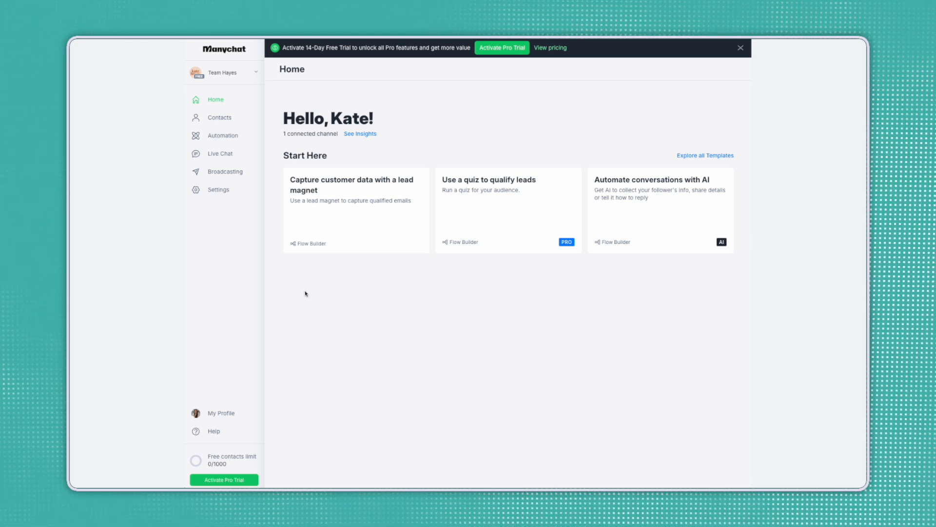
{"action": "mouse_move", "coordinate": [295, 332]}
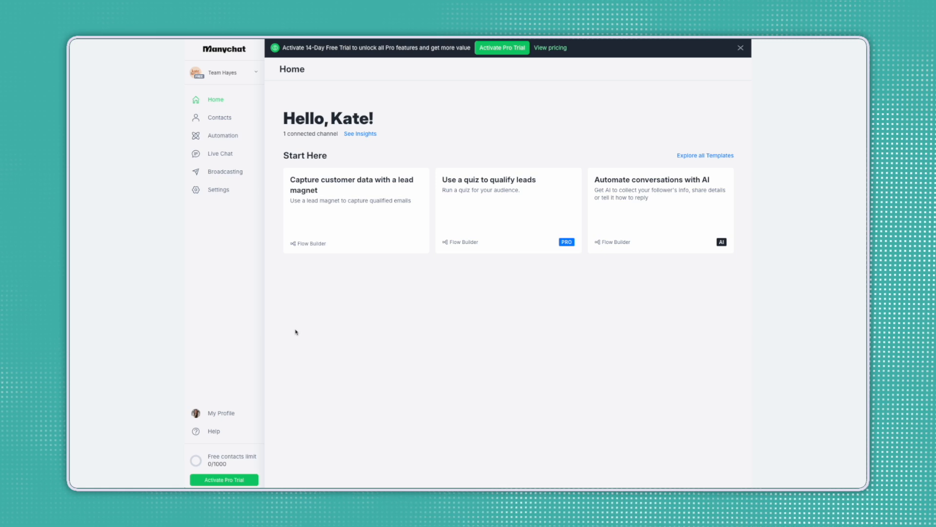
{"action": "mouse_move", "coordinate": [240, 78]}
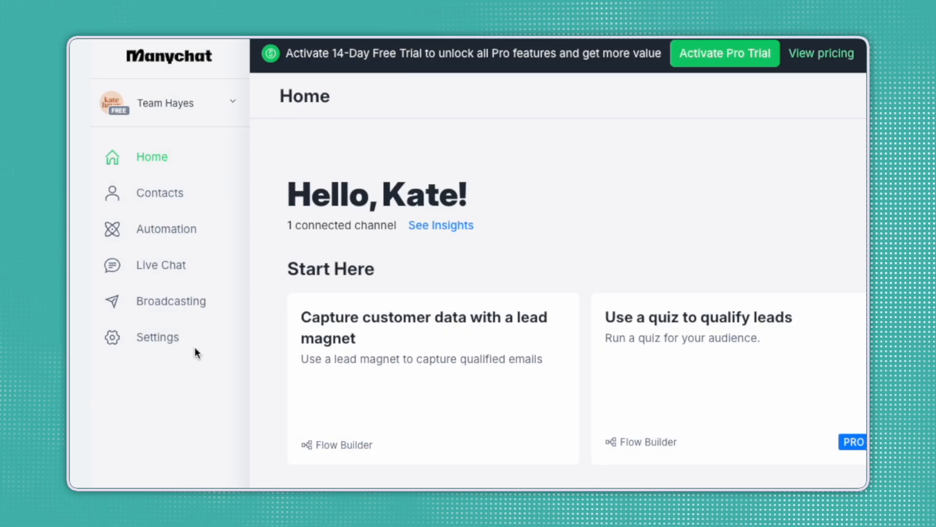
{"action": "mouse_move", "coordinate": [173, 199]}
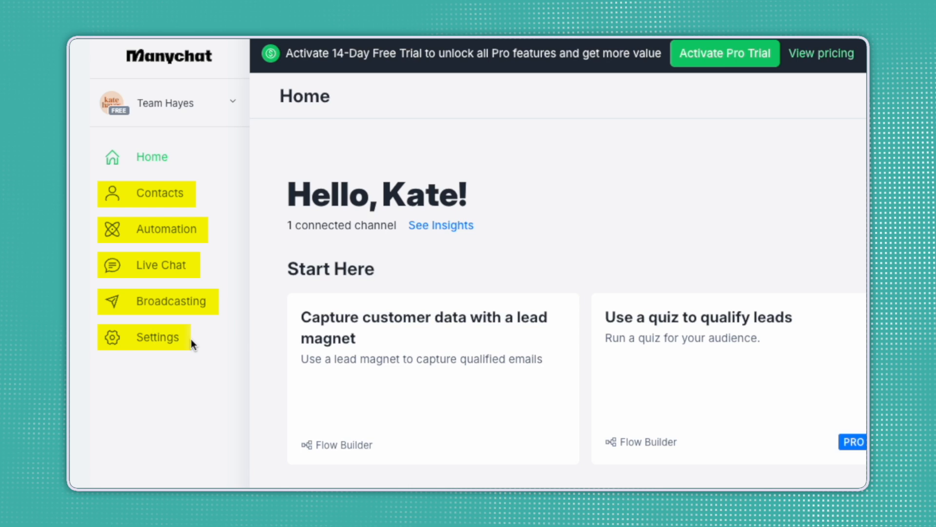
{"action": "mouse_move", "coordinate": [216, 240]}
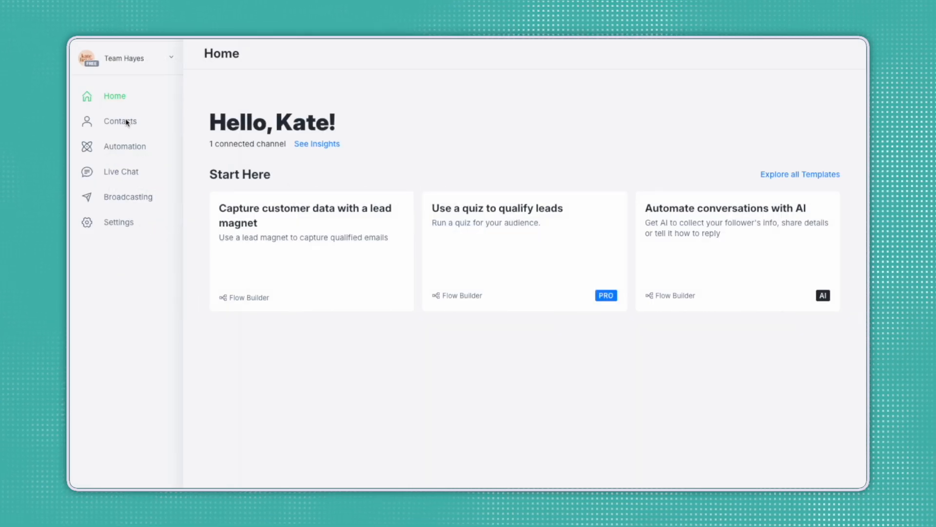
{"action": "left_click", "coordinate": [120, 120]}
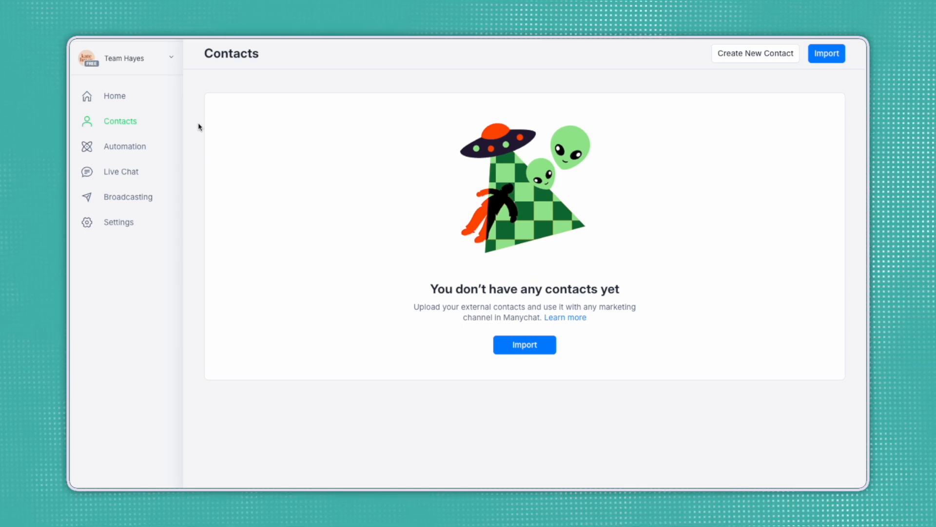
{"action": "left_click", "coordinate": [121, 171]}
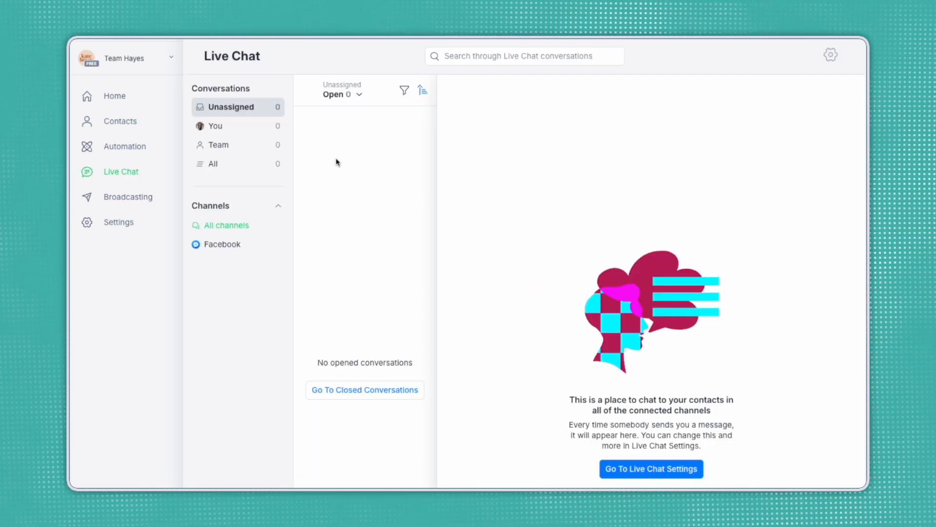
{"action": "mouse_move", "coordinate": [258, 269]}
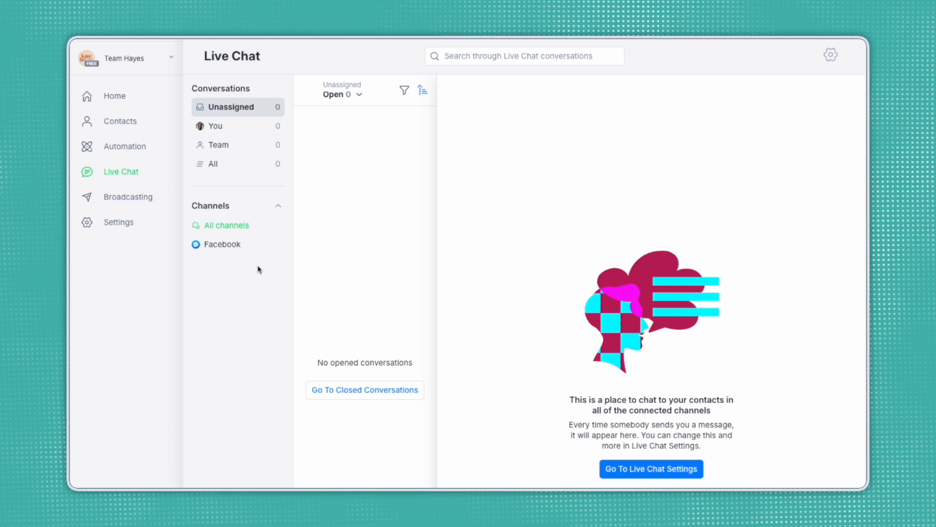
{"action": "left_click", "coordinate": [129, 196]}
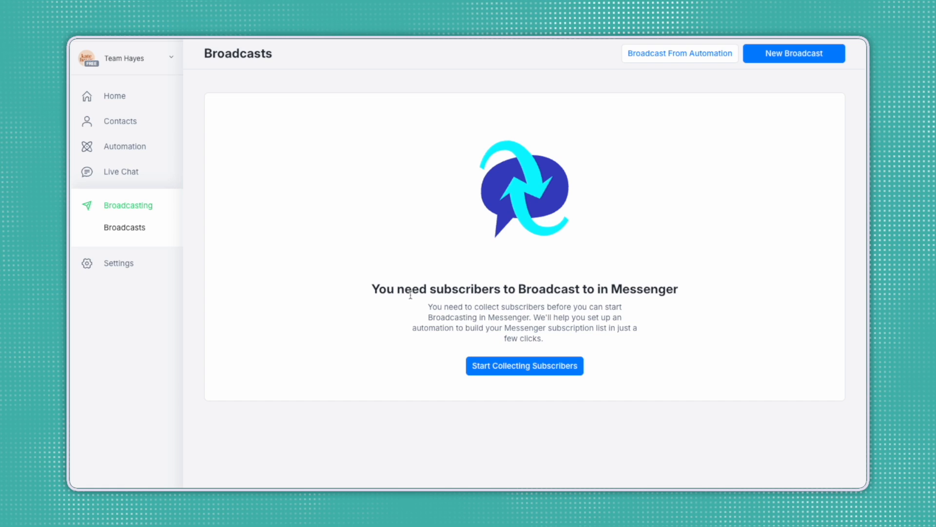
{"action": "mouse_move", "coordinate": [296, 300]}
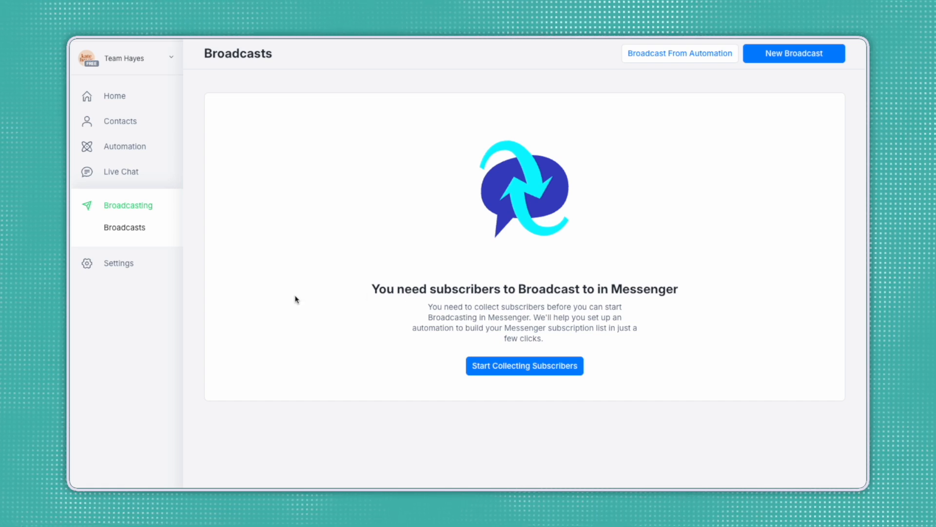
Open the Messenger channel settings and scroll to Refresh Facebook Permissions
{"action": "left_click", "coordinate": [118, 263]}
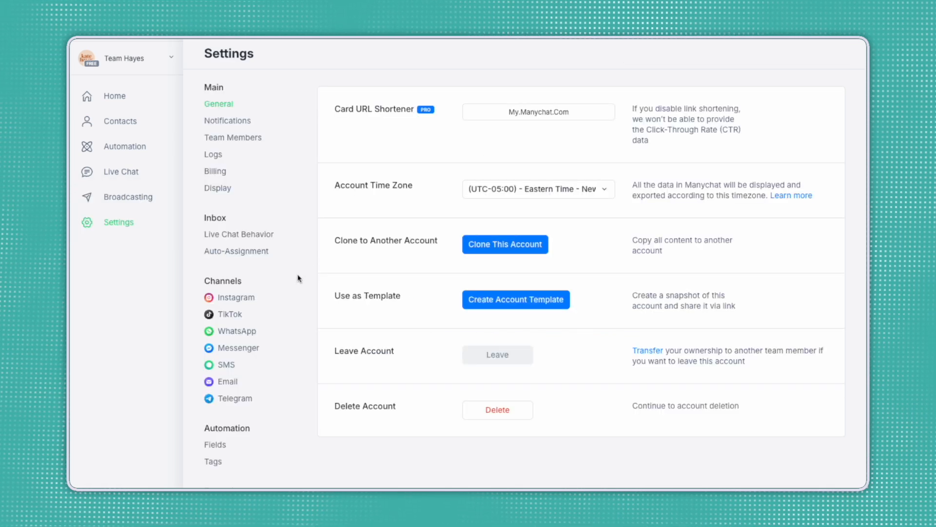
{"action": "mouse_move", "coordinate": [290, 311]}
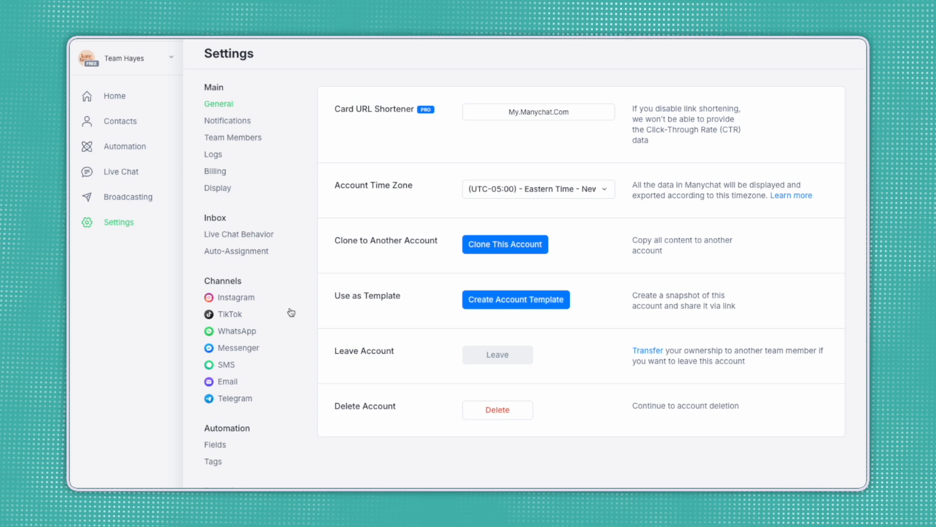
{"action": "mouse_move", "coordinate": [287, 107]}
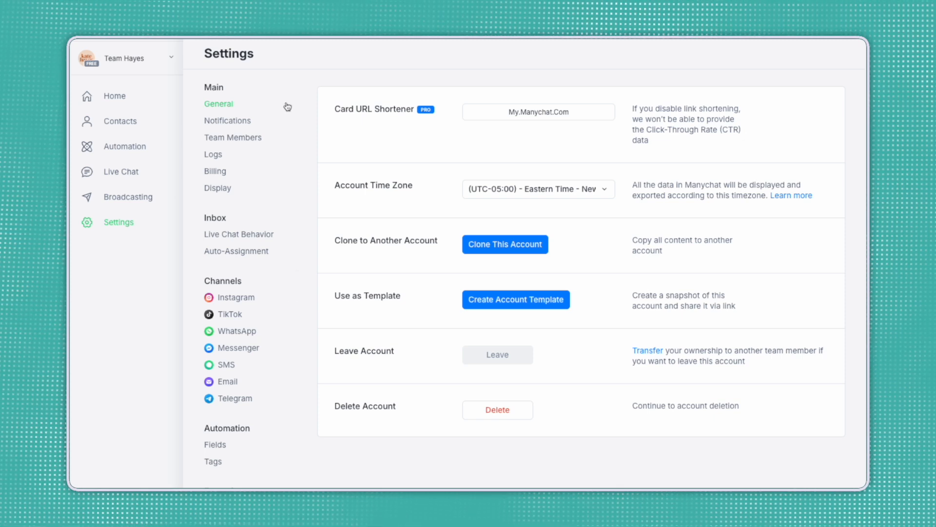
{"action": "mouse_move", "coordinate": [304, 357]}
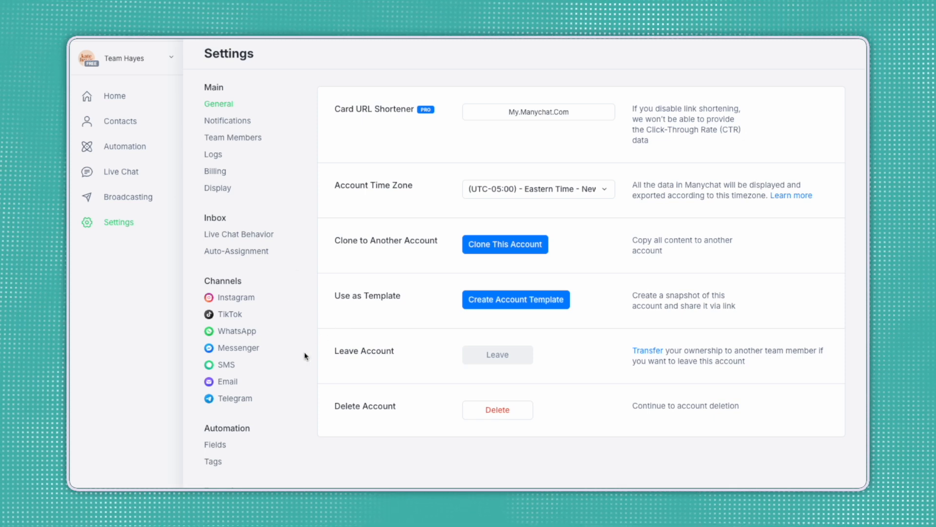
{"action": "mouse_move", "coordinate": [239, 348]}
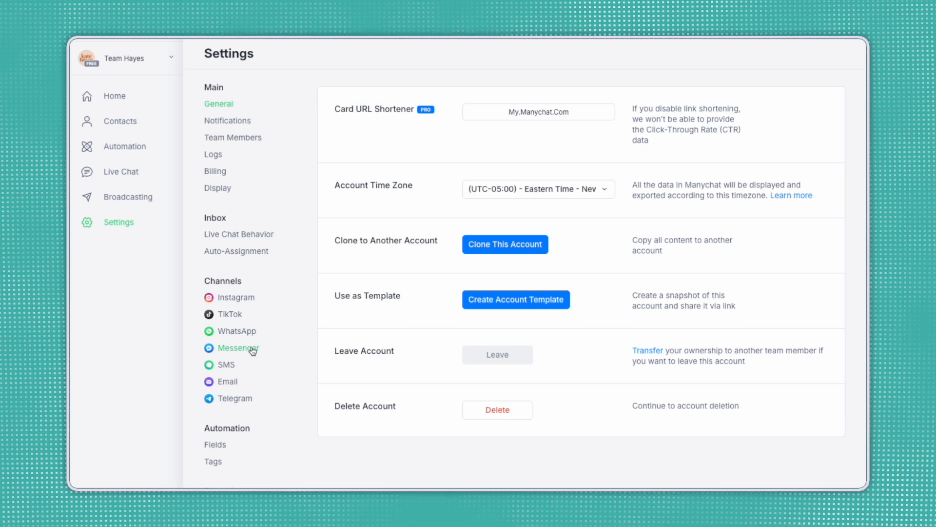
{"action": "mouse_move", "coordinate": [267, 332]}
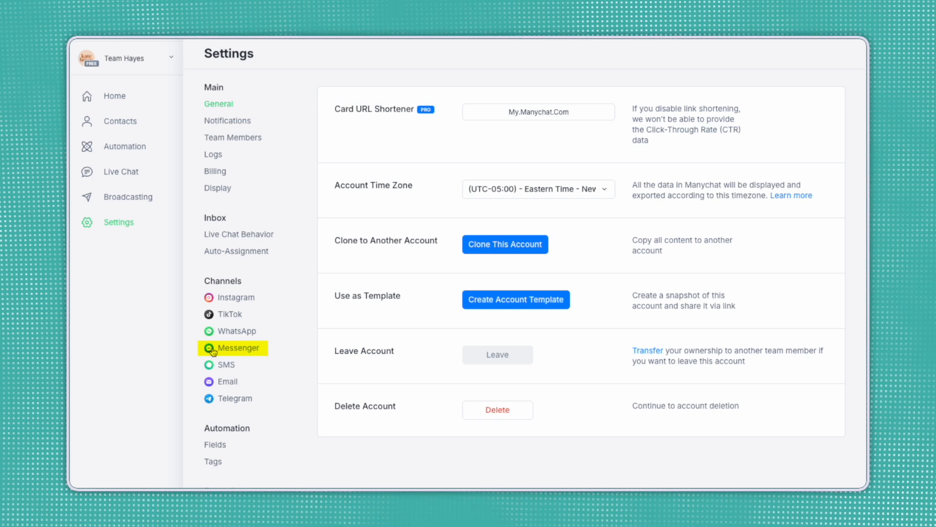
{"action": "left_click", "coordinate": [238, 348]}
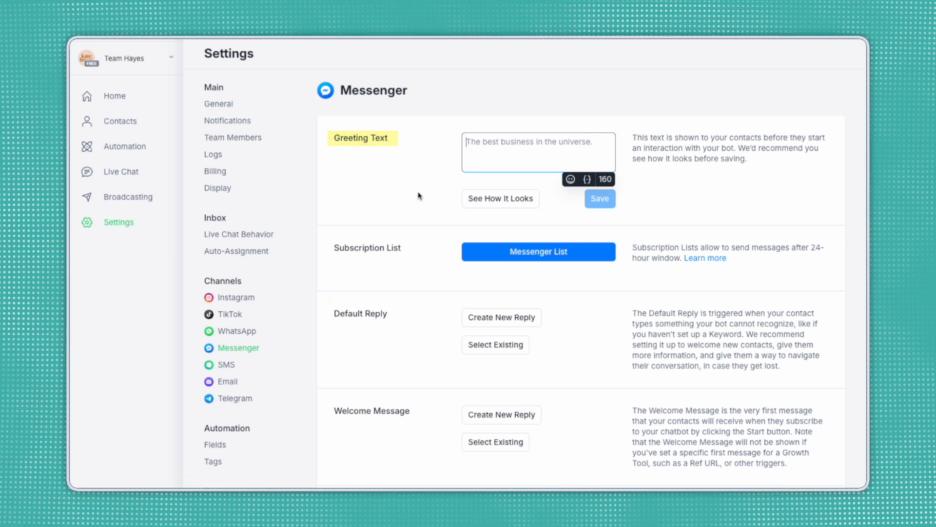
{"action": "scroll", "scroll_direction": "down", "scroll_amount": 3}
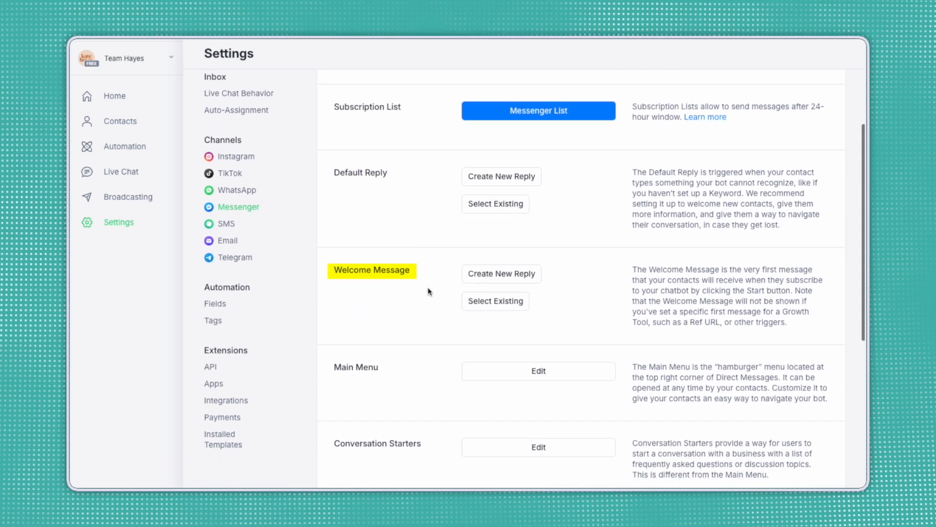
{"action": "scroll", "scroll_direction": "down", "scroll_amount": 3}
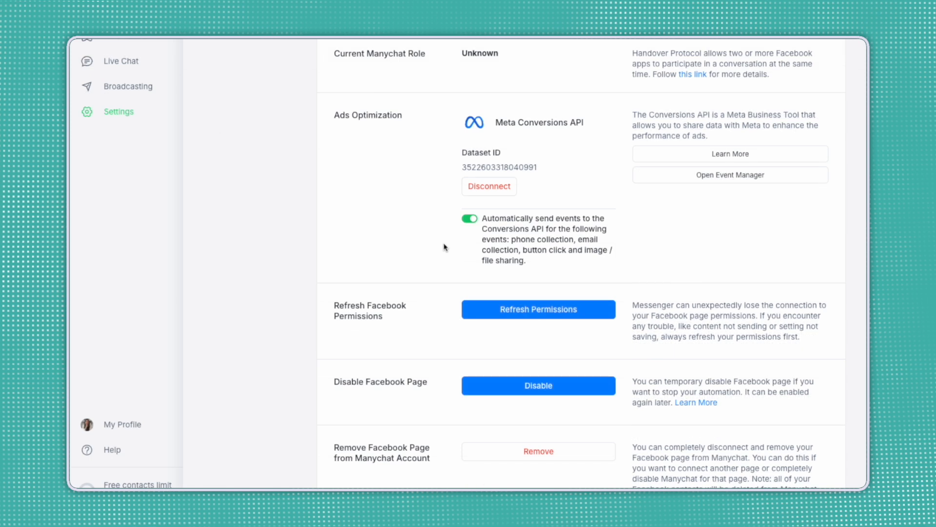
{"action": "double_click", "coordinate": [370, 310]}
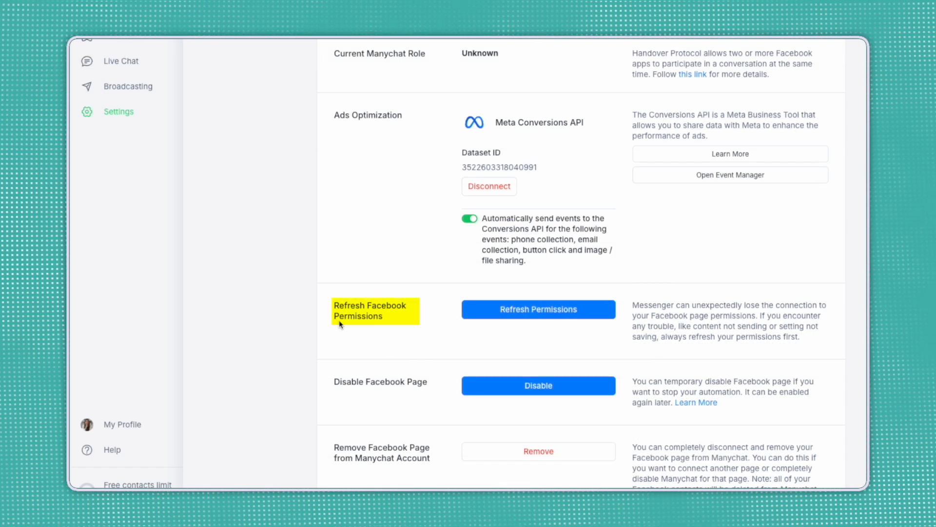
{"action": "mouse_move", "coordinate": [594, 348]}
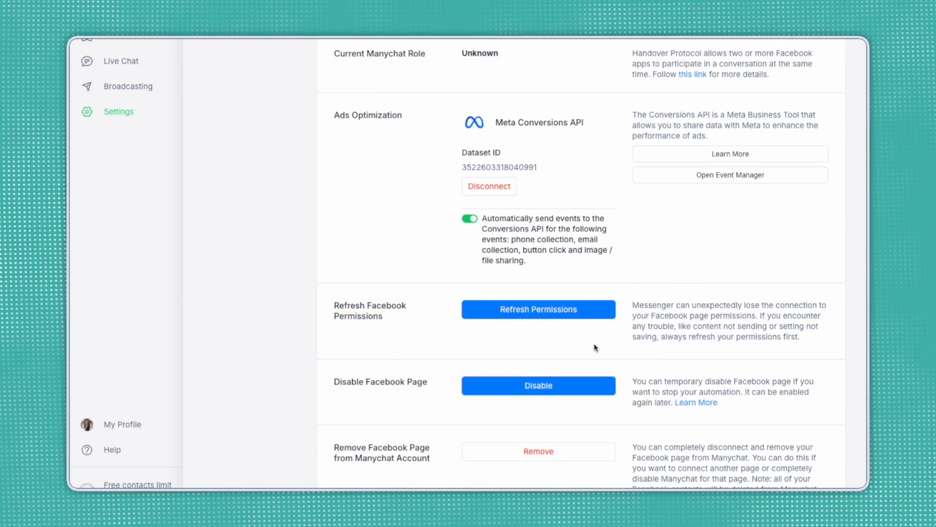
{"action": "mouse_move", "coordinate": [602, 346]}
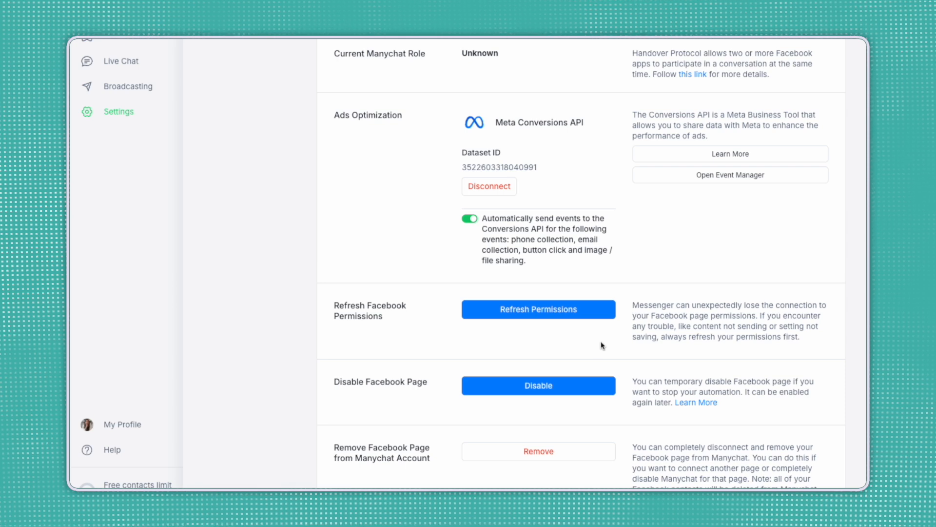
{"action": "scroll", "scroll_direction": "down", "scroll_amount": 3}
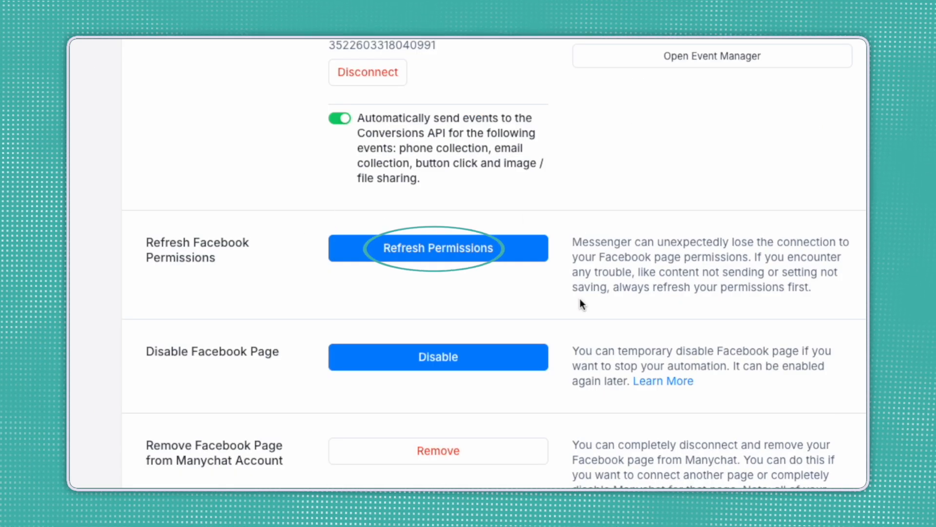
{"action": "mouse_move", "coordinate": [552, 318]}
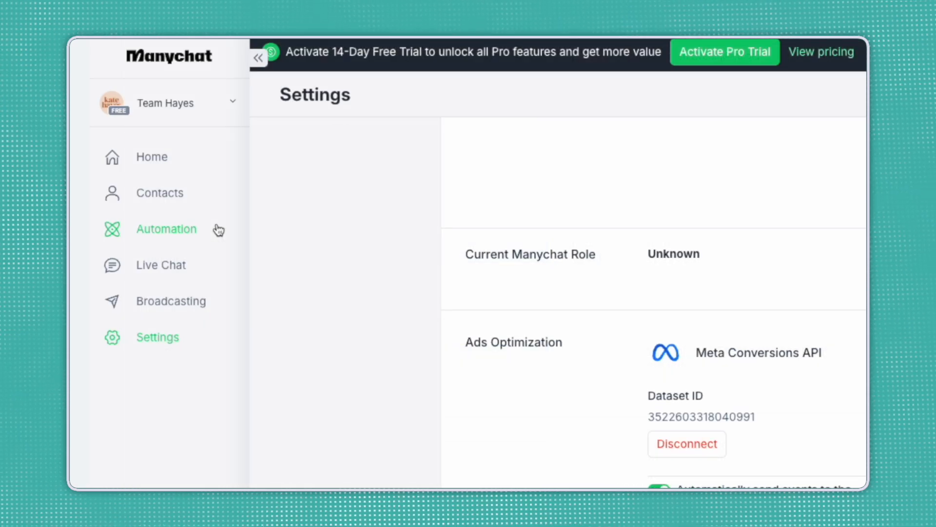
{"action": "mouse_move", "coordinate": [226, 231]}
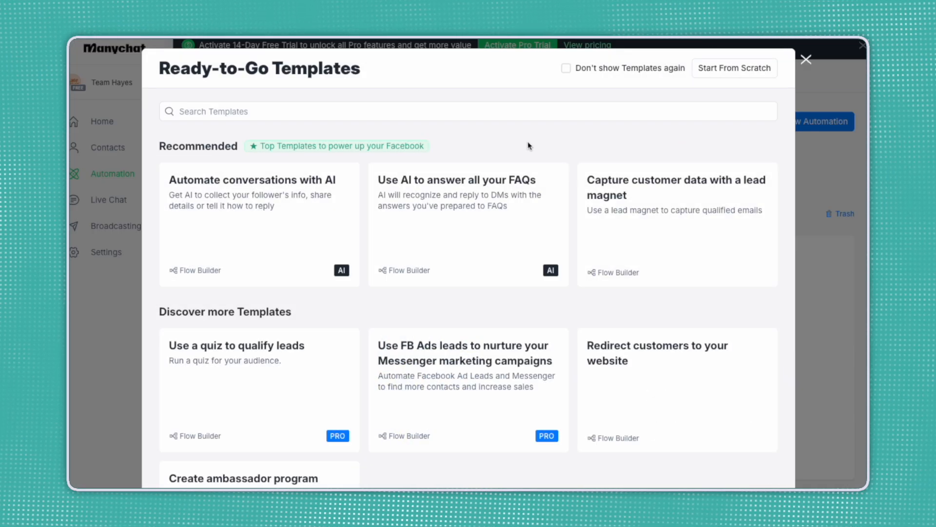
{"action": "mouse_move", "coordinate": [346, 313]}
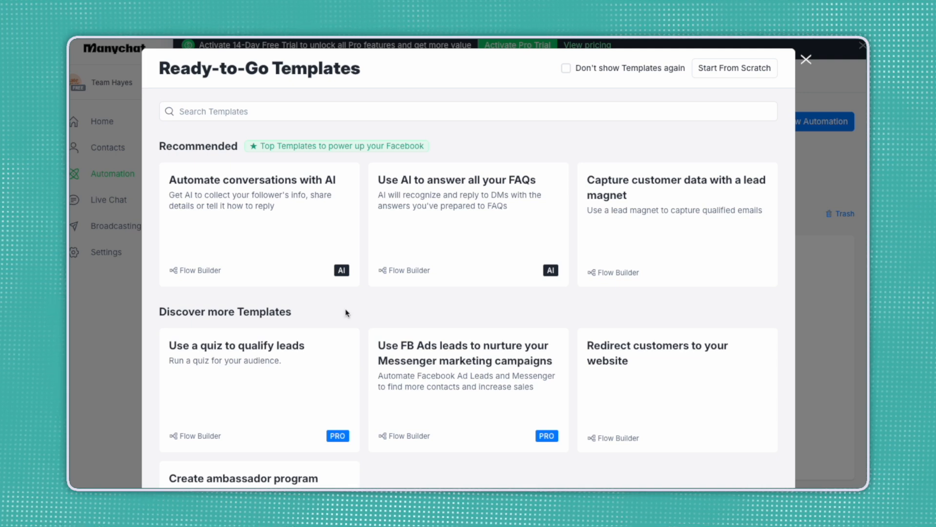
{"action": "mouse_move", "coordinate": [532, 299]}
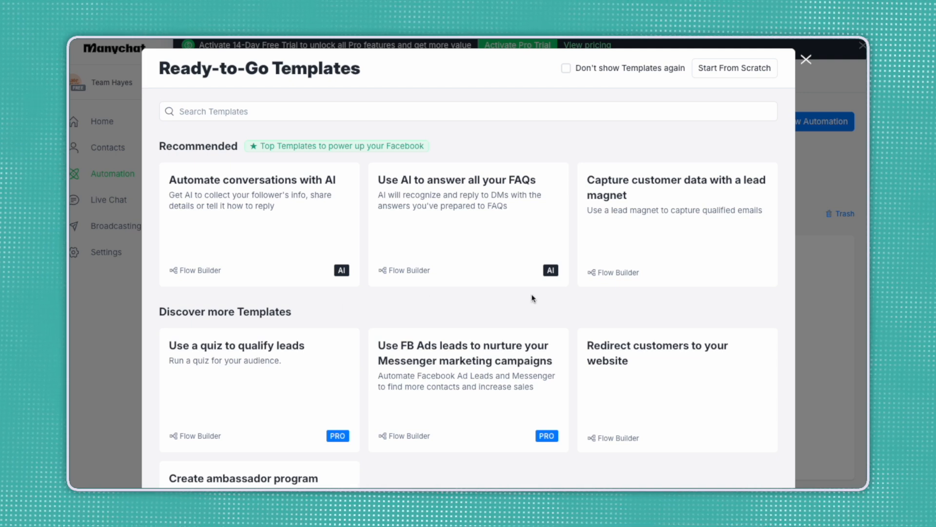
{"action": "mouse_move", "coordinate": [737, 143]}
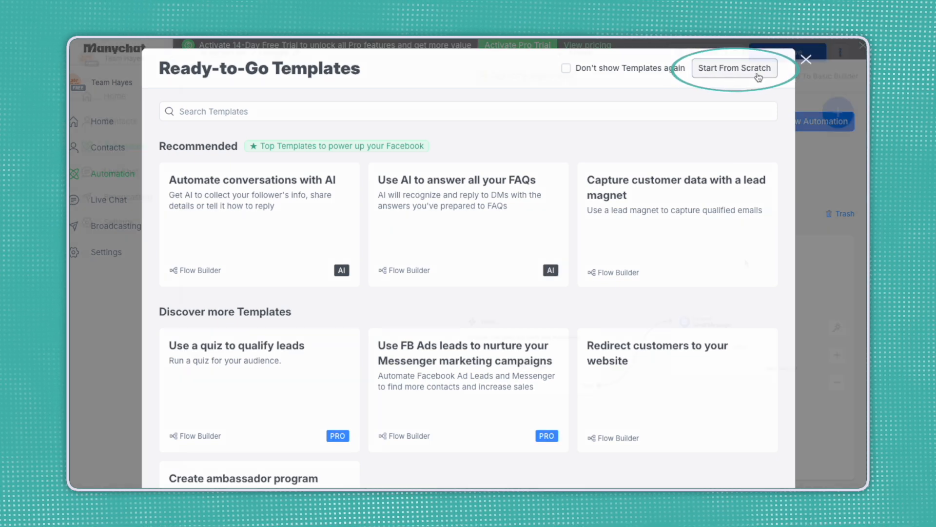
Start a blank automation from scratch with no template
{"action": "left_click", "coordinate": [735, 69]}
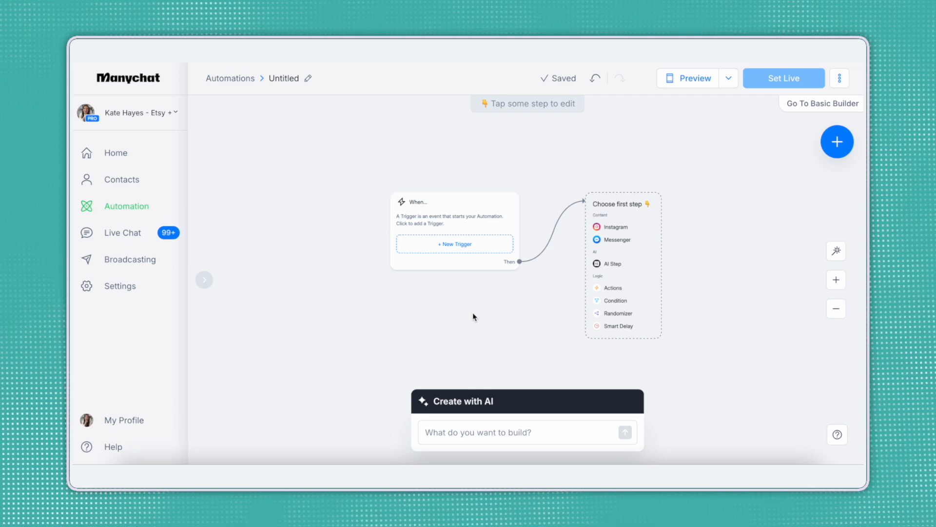
{"action": "mouse_move", "coordinate": [527, 308]}
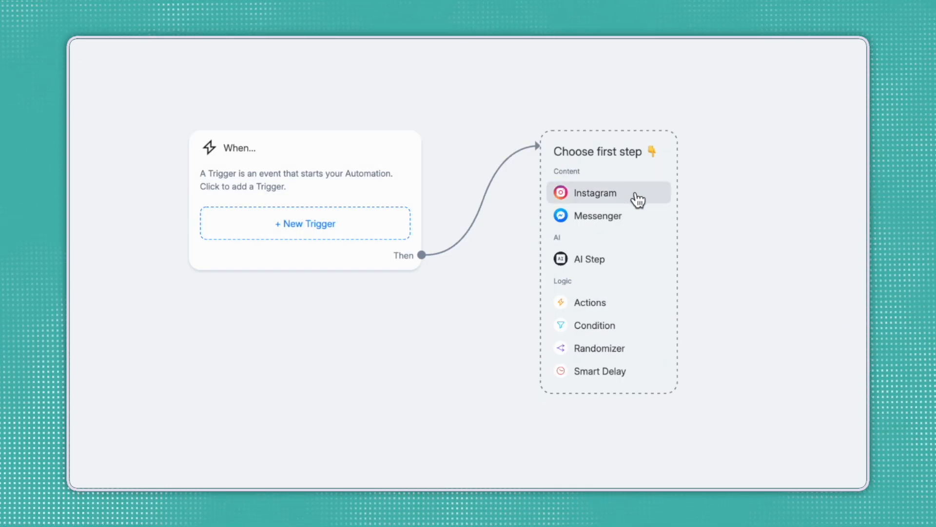
{"action": "mouse_move", "coordinate": [799, 300]}
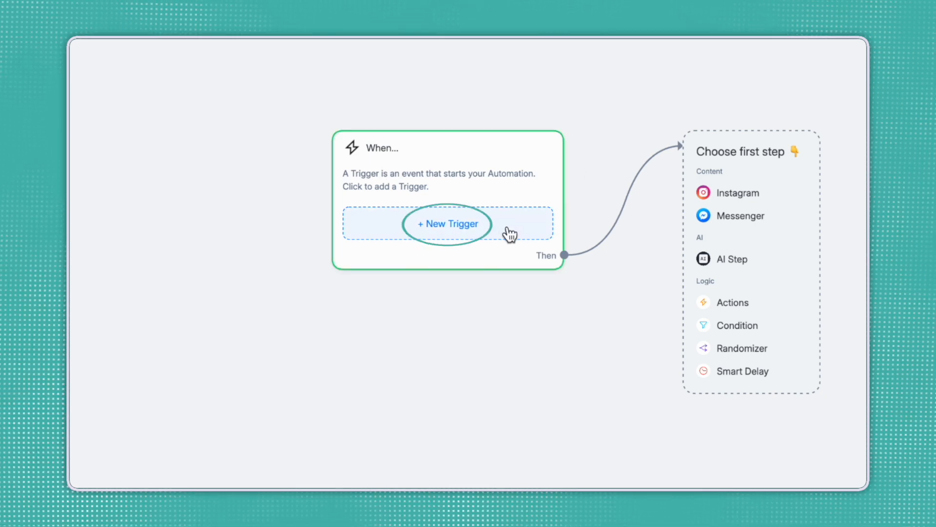
Browse the Instagram trigger list and pick Post or Reel Comments
{"action": "left_click", "coordinate": [448, 224]}
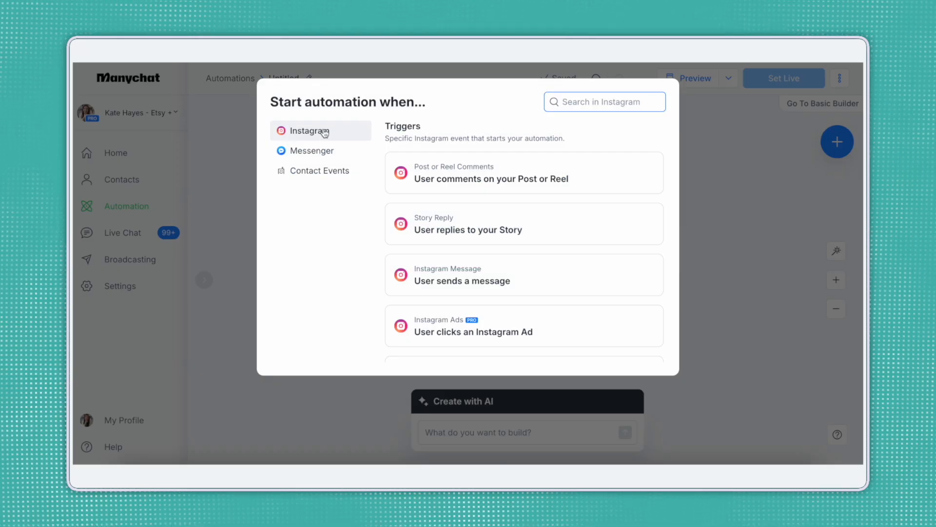
{"action": "mouse_move", "coordinate": [591, 221]}
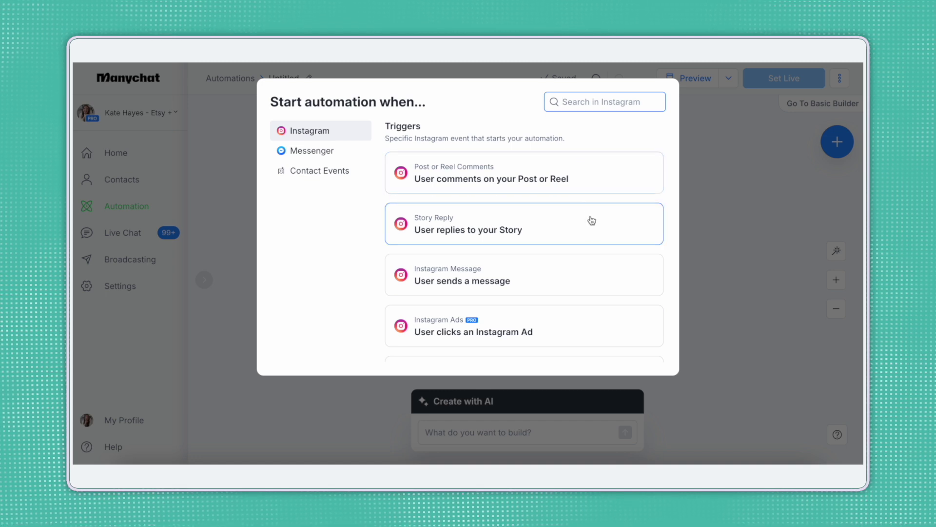
{"action": "double_click", "coordinate": [491, 179]}
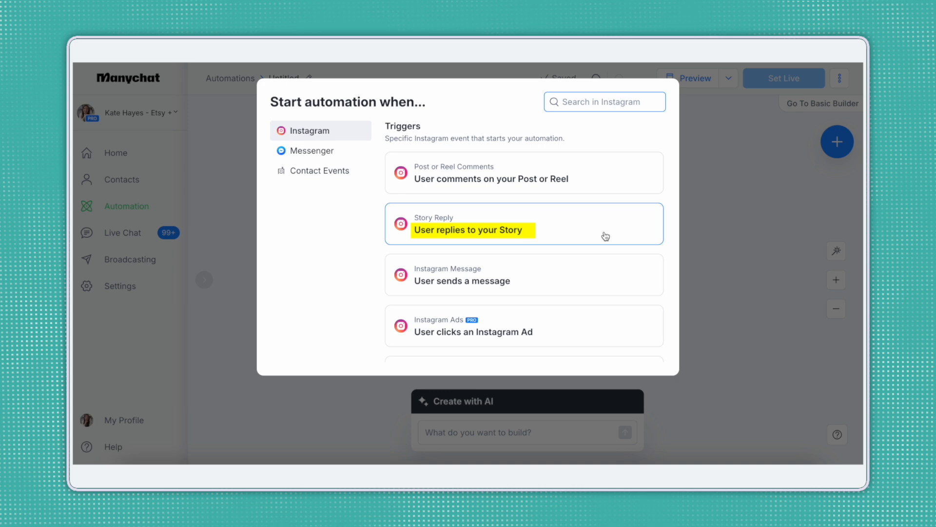
{"action": "scroll", "scroll_direction": "down", "scroll_amount": 3}
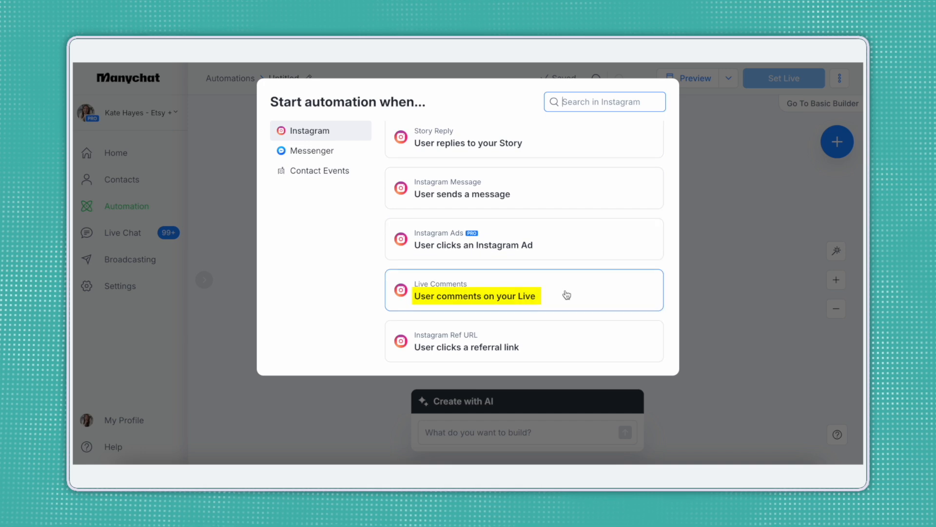
{"action": "mouse_move", "coordinate": [595, 346]}
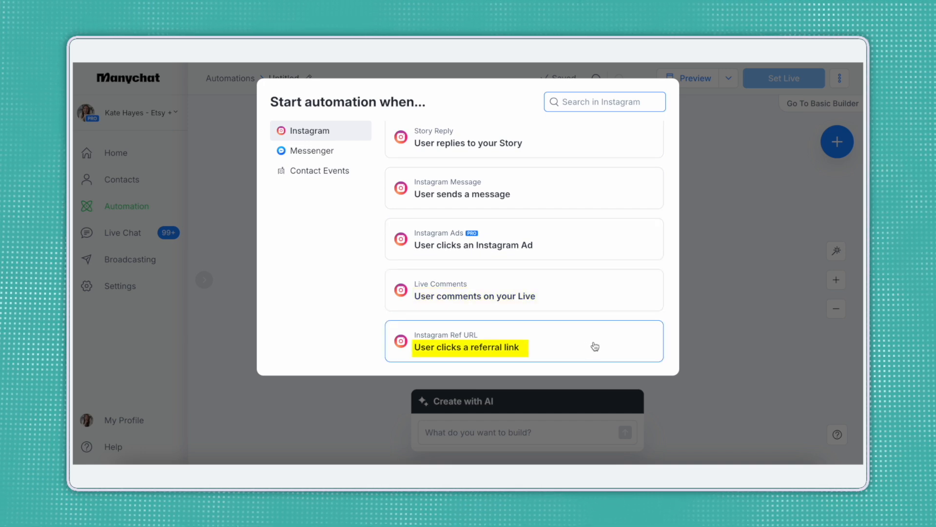
{"action": "scroll", "scroll_direction": "up", "scroll_amount": 3}
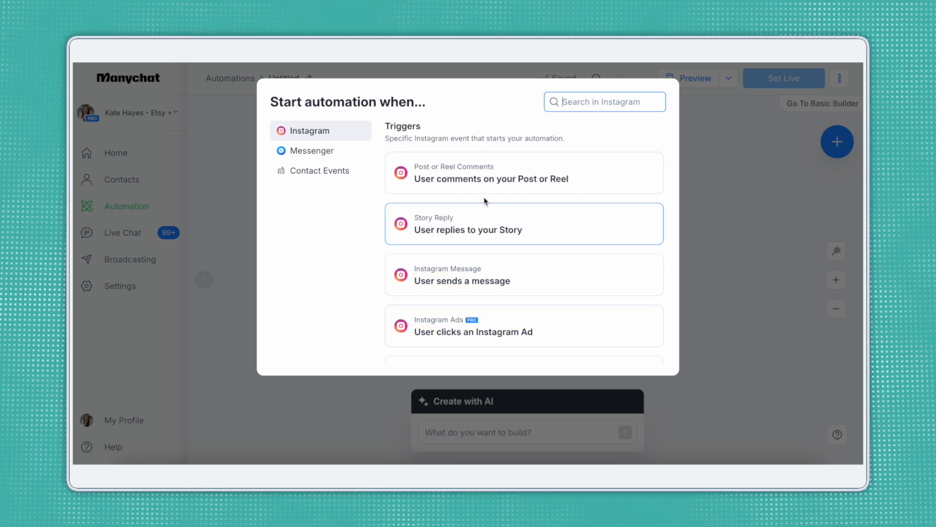
{"action": "mouse_move", "coordinate": [584, 199]}
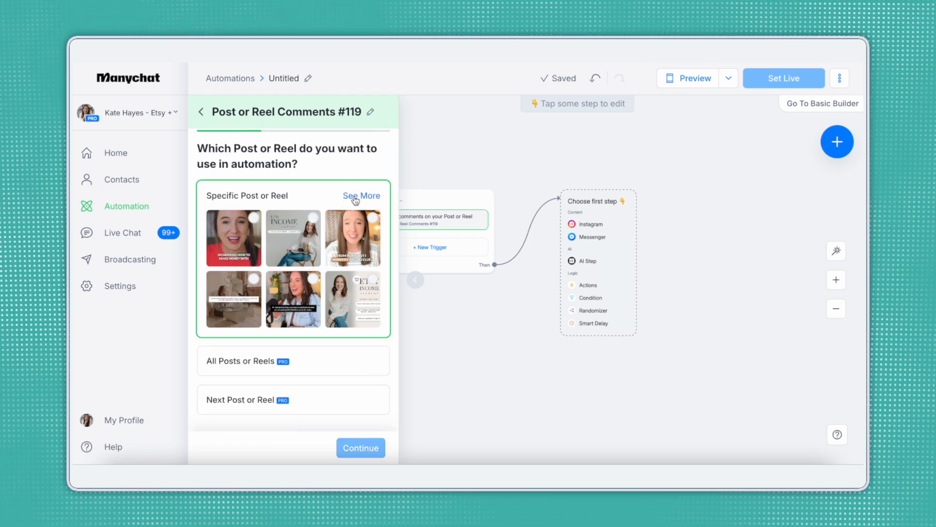
View the full gallery of posts and reels, close it, and choose a specific post
{"action": "left_click", "coordinate": [361, 195]}
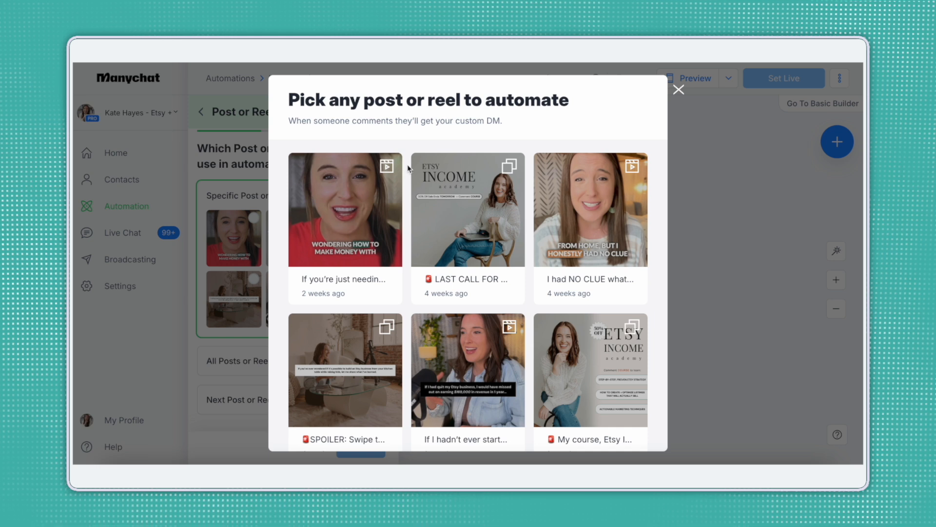
{"action": "left_click", "coordinate": [678, 89]}
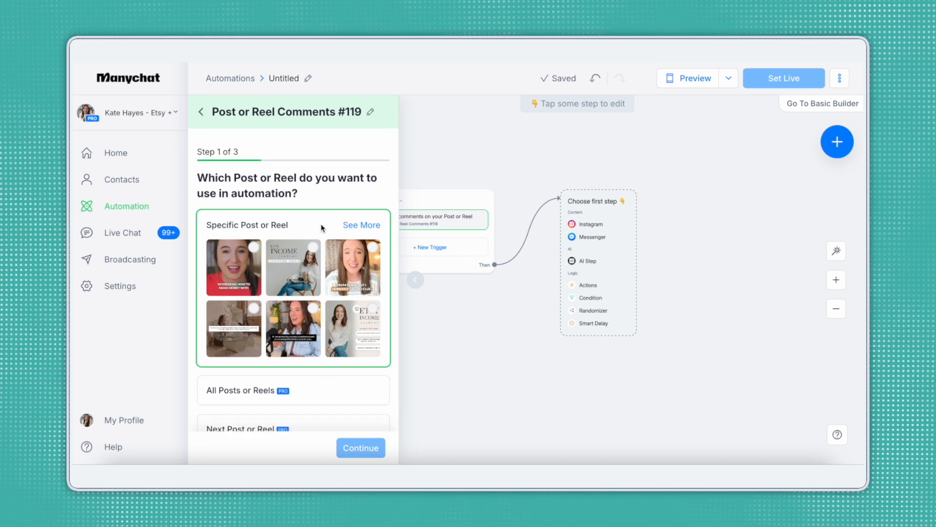
{"action": "mouse_move", "coordinate": [206, 213]}
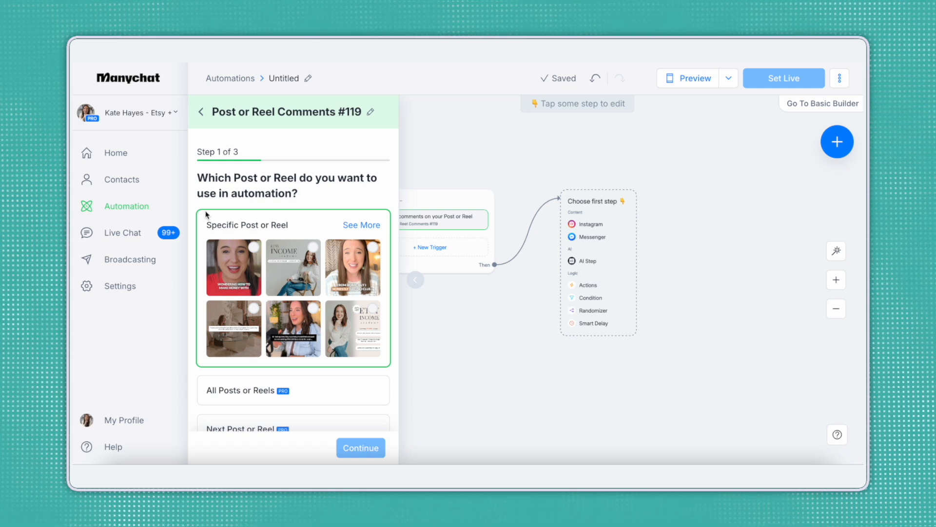
{"action": "scroll", "scroll_direction": "down", "scroll_amount": 3}
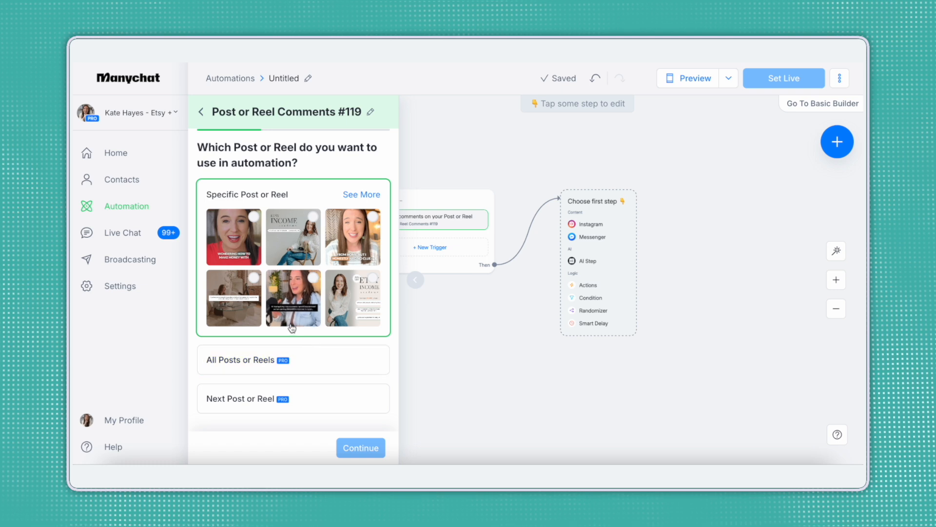
{"action": "mouse_move", "coordinate": [327, 333]}
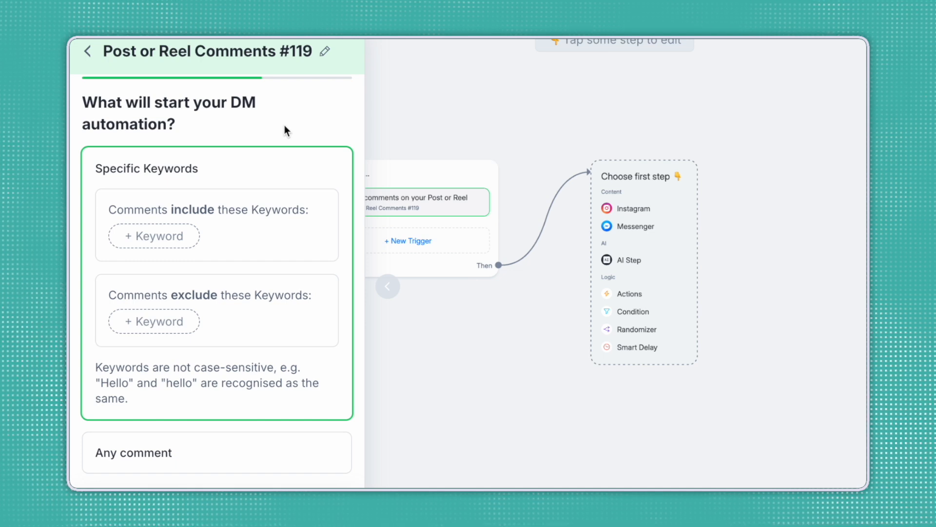
{"action": "mouse_move", "coordinate": [247, 237]}
{"action": "type", "text": "P"}
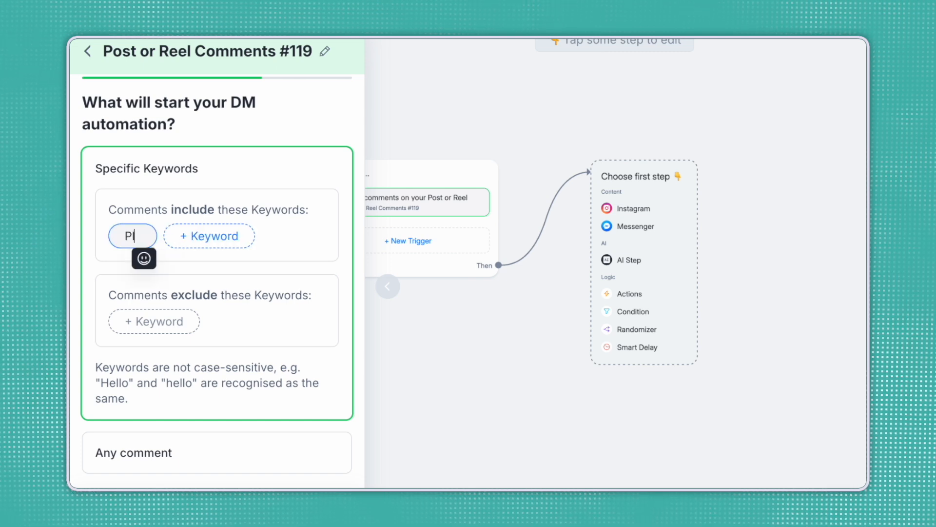
Add trigger keywords PLAN, PLAIN and PLANE and continue
{"action": "type", "text": "LAN"}
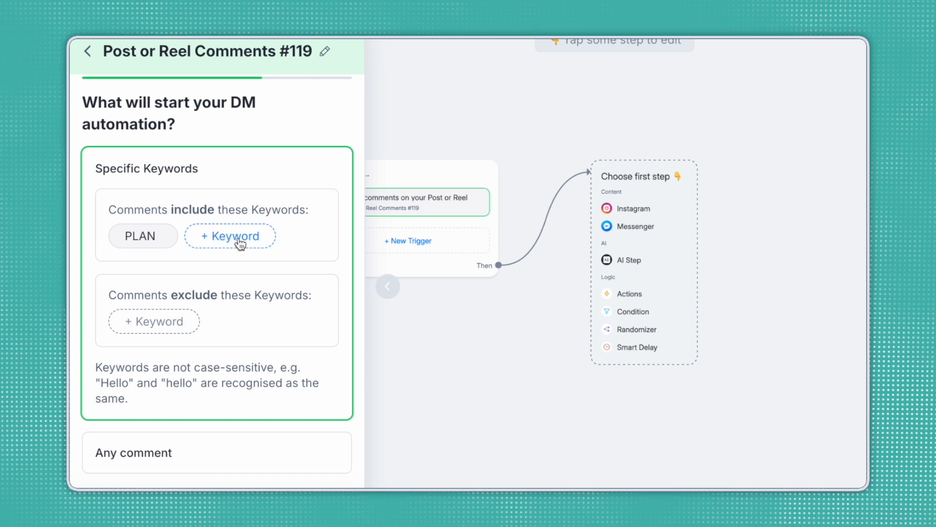
{"action": "left_click", "coordinate": [229, 236]}
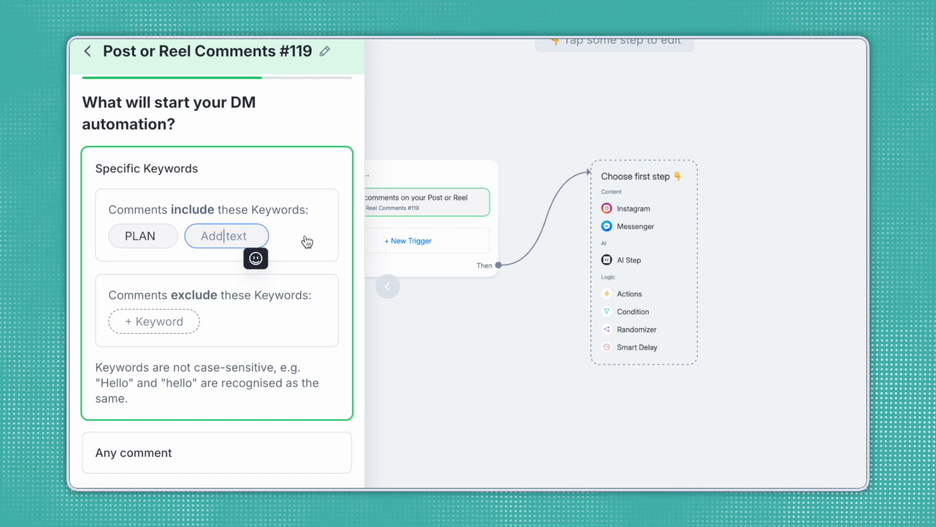
{"action": "type", "text": "PLAIN"}
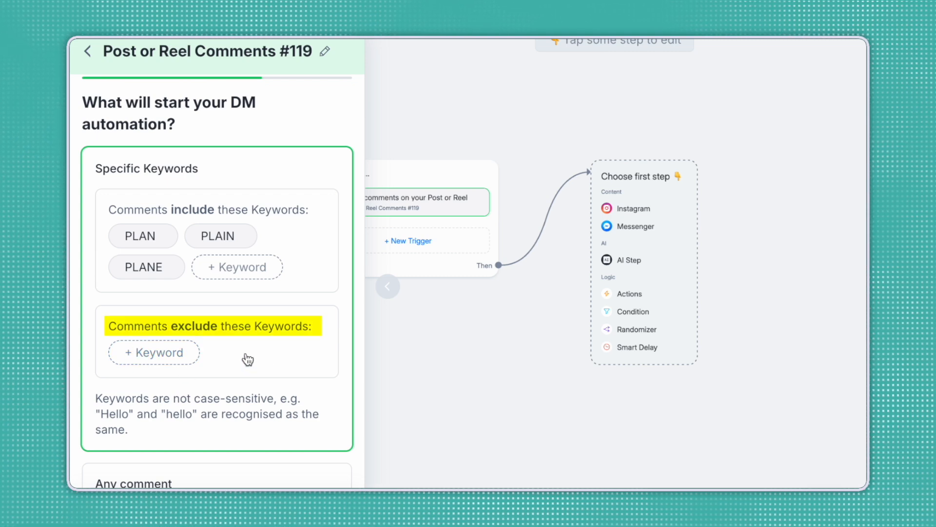
{"action": "scroll", "scroll_direction": "down", "scroll_amount": 3}
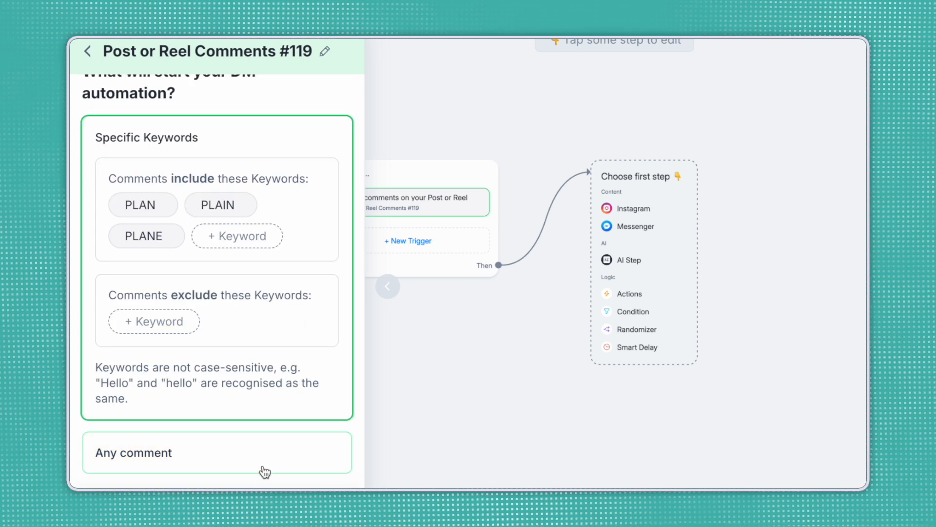
{"action": "mouse_move", "coordinate": [287, 457]}
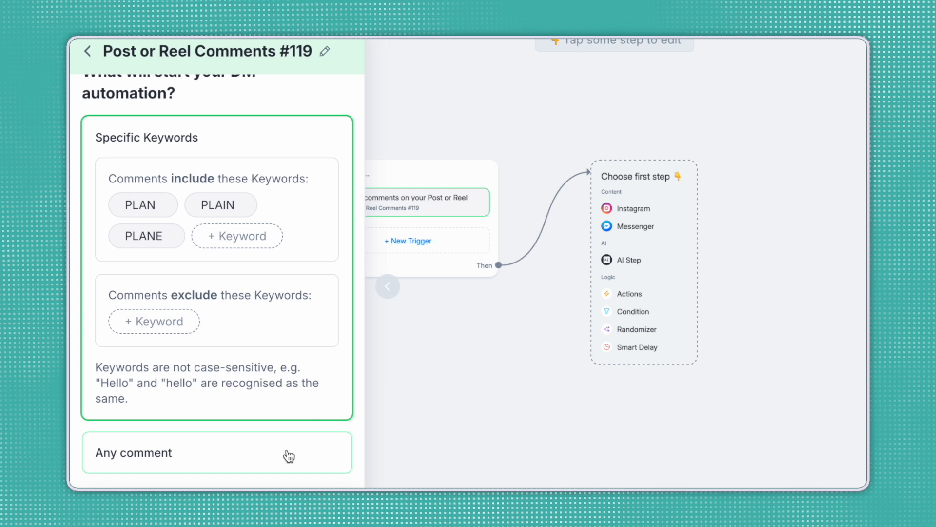
{"action": "left_click", "coordinate": [216, 452]}
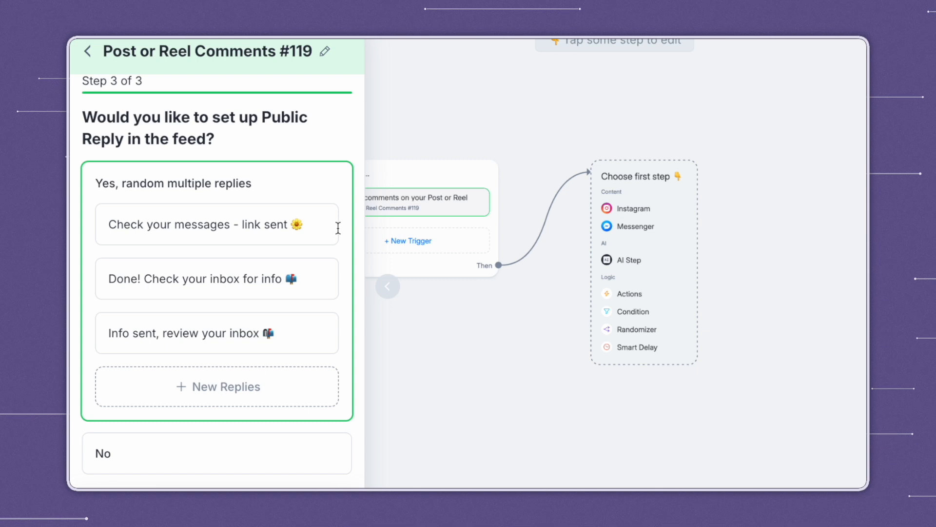
{"action": "mouse_move", "coordinate": [331, 187]}
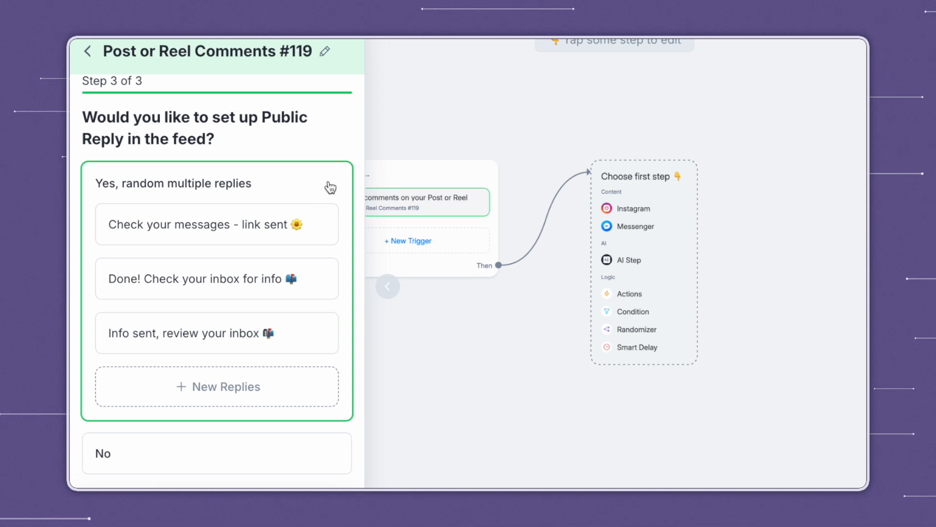
{"action": "mouse_move", "coordinate": [334, 186]}
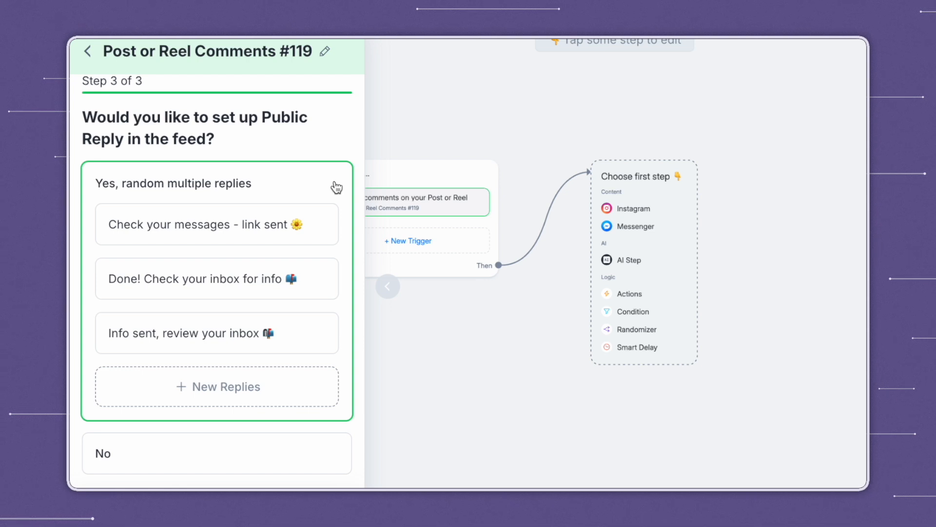
{"action": "mouse_move", "coordinate": [238, 187]}
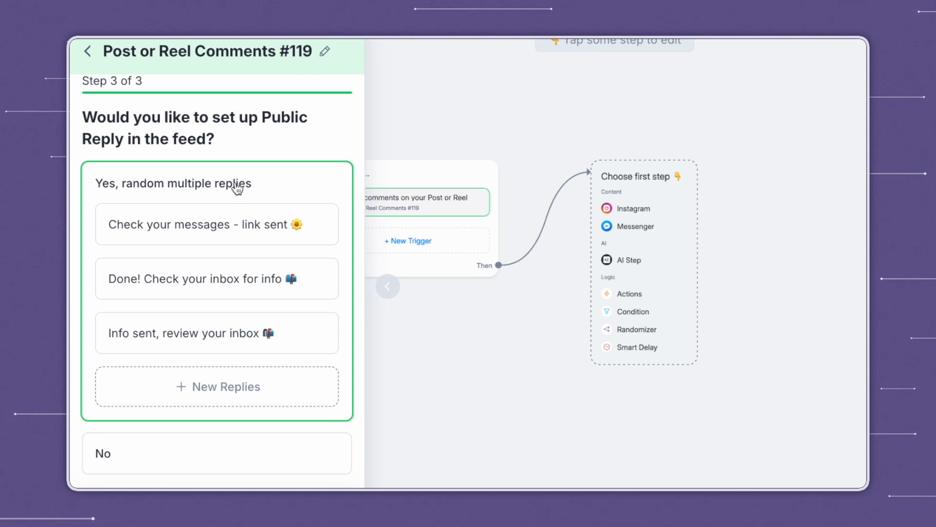
{"action": "mouse_move", "coordinate": [304, 195]}
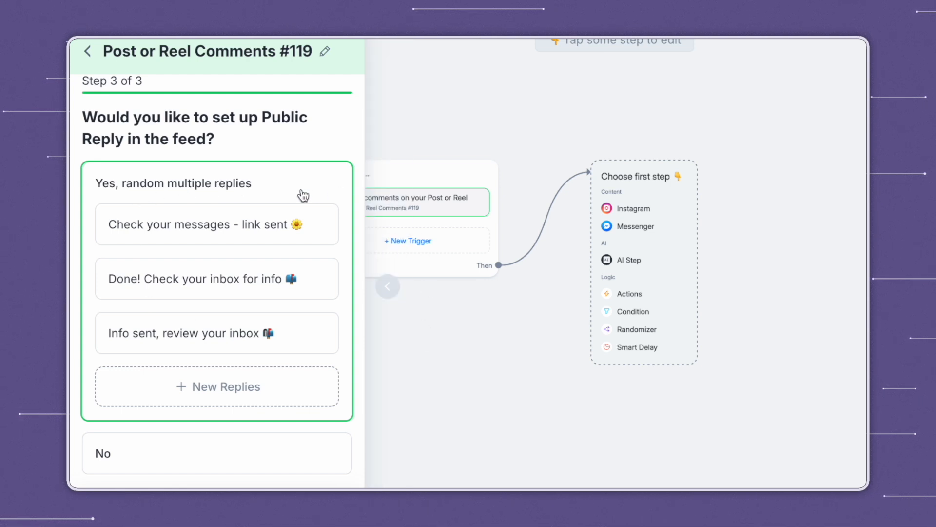
{"action": "mouse_move", "coordinate": [330, 190]}
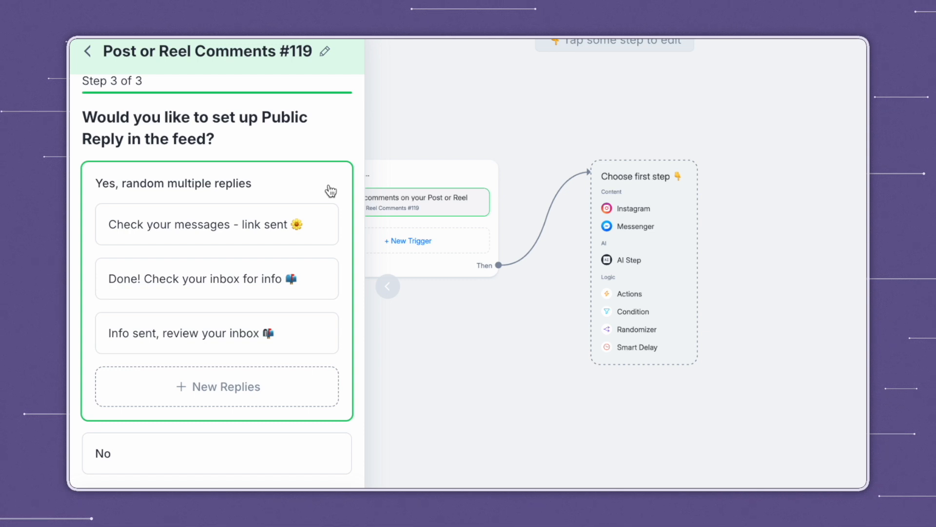
{"action": "mouse_move", "coordinate": [335, 189]}
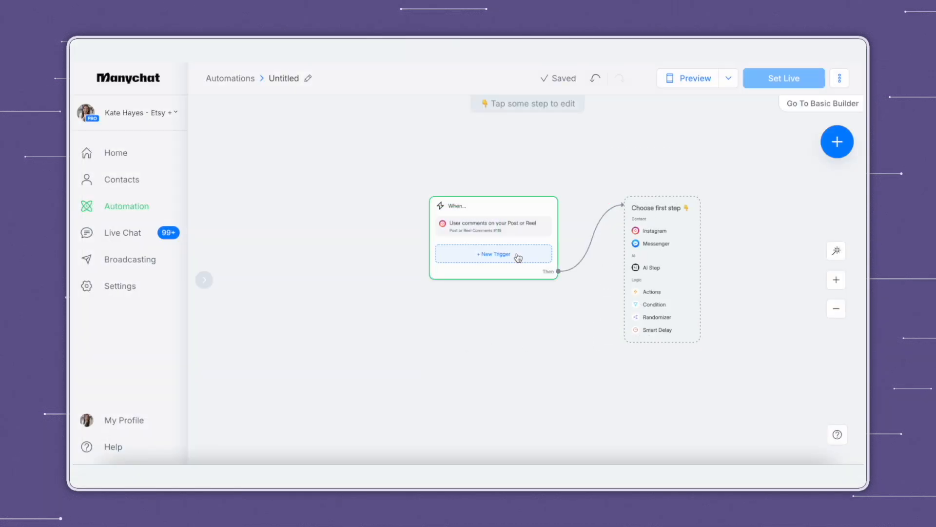
Create a User sends a message trigger matching messages exactly equal to PLAN, PLAIN or PLANE
{"action": "left_click", "coordinate": [493, 253]}
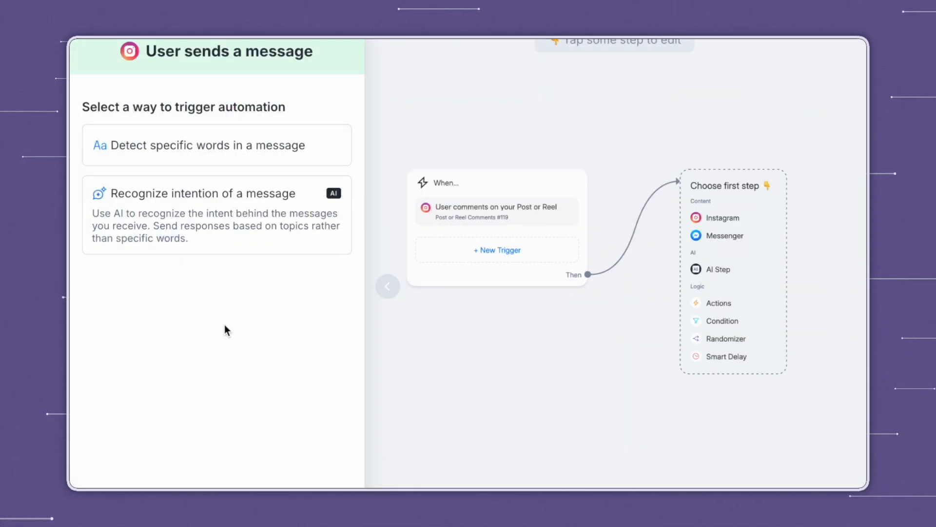
{"action": "mouse_move", "coordinate": [71, 161]}
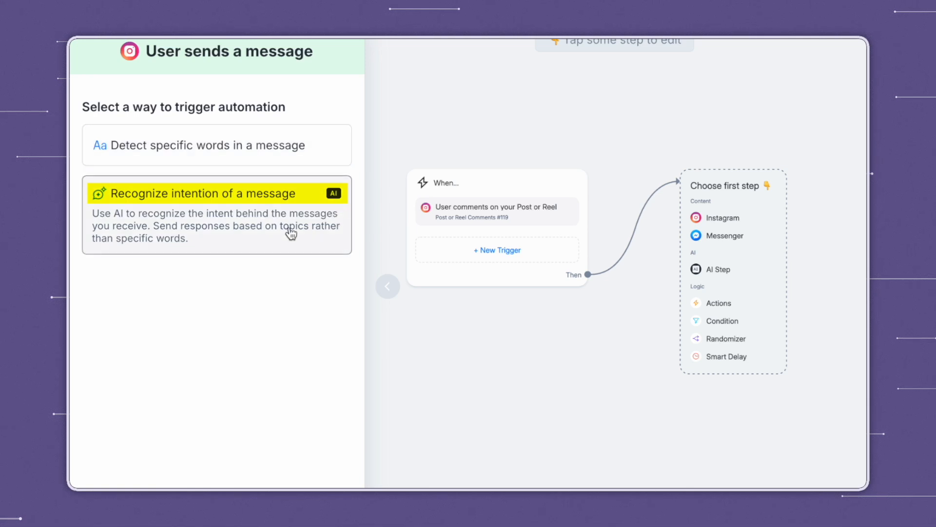
{"action": "mouse_move", "coordinate": [298, 244]}
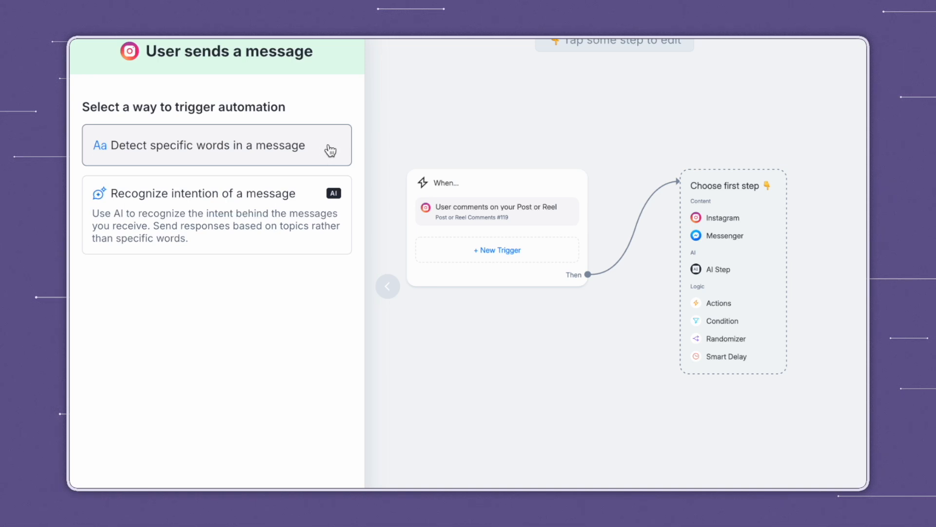
{"action": "left_click", "coordinate": [199, 146]}
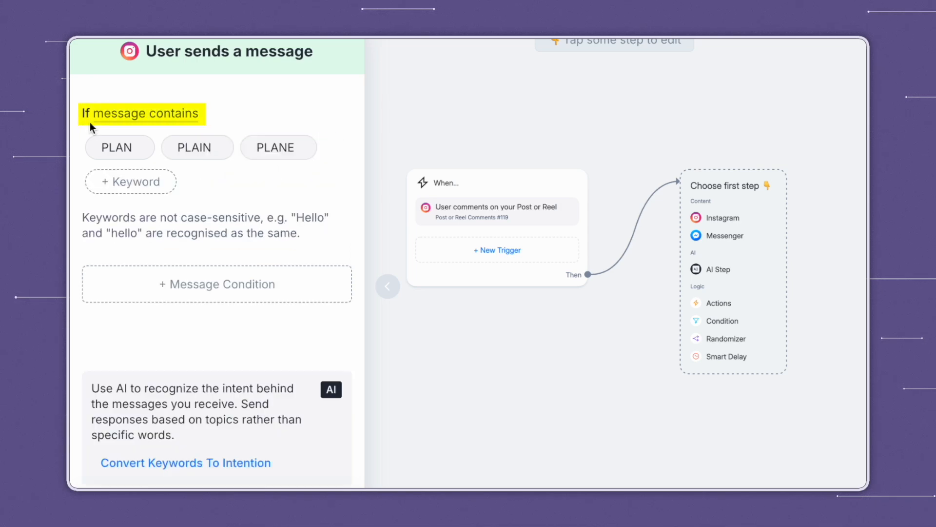
{"action": "mouse_move", "coordinate": [190, 130]}
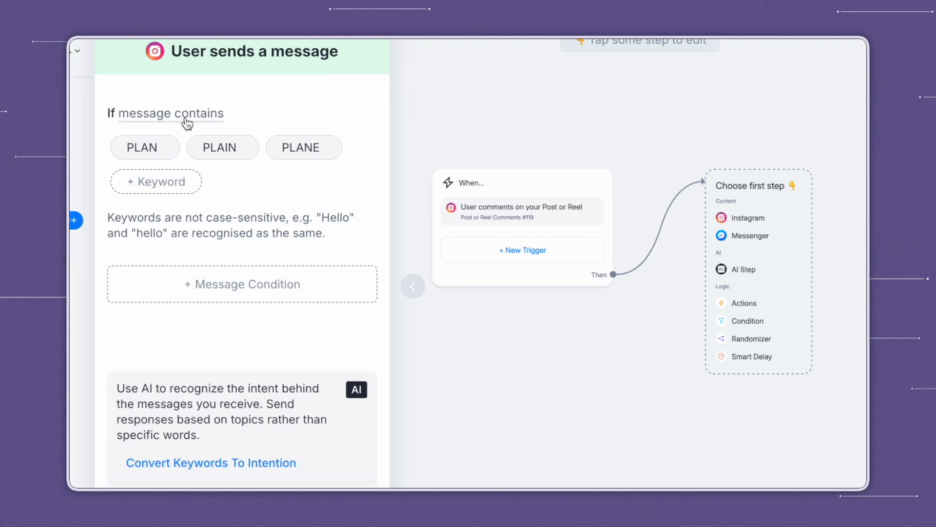
{"action": "left_click", "coordinate": [170, 114]}
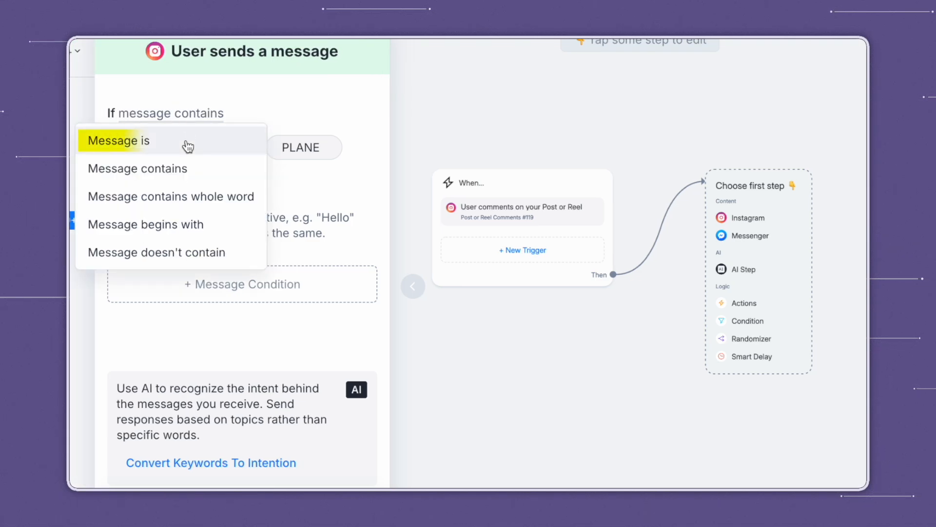
{"action": "left_click", "coordinate": [118, 141]}
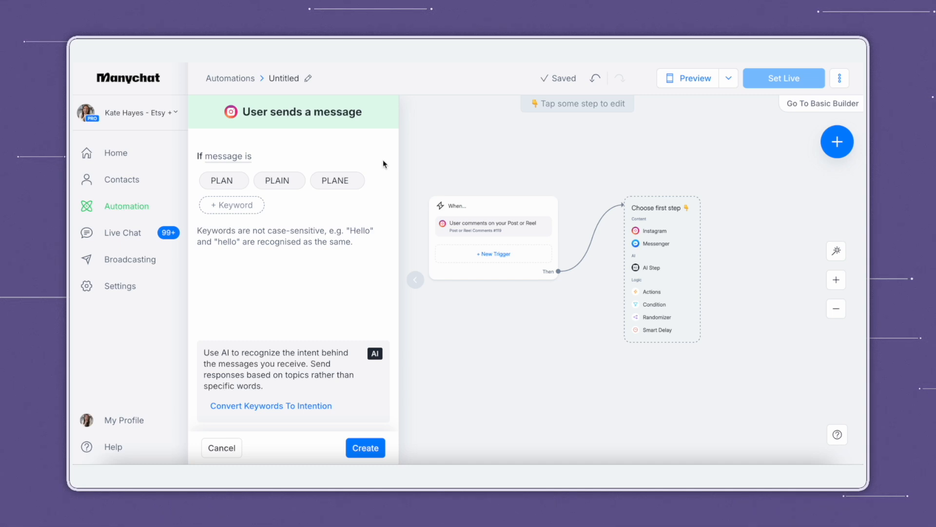
{"action": "left_click", "coordinate": [364, 447]}
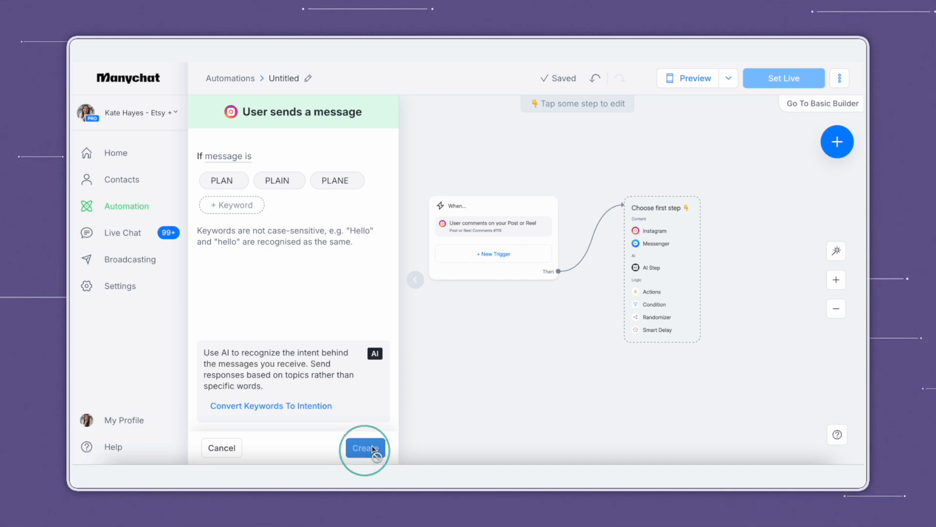
{"action": "left_click", "coordinate": [363, 447]}
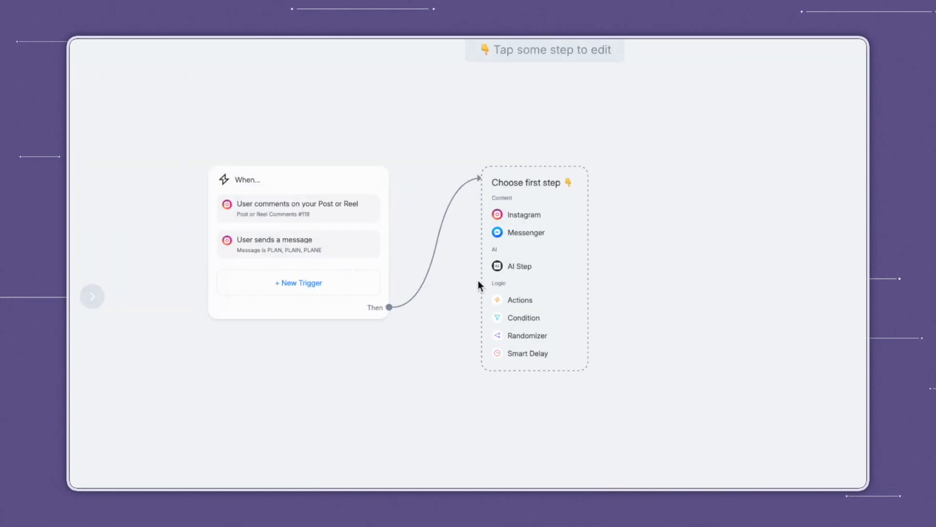
{"action": "mouse_move", "coordinate": [523, 214]}
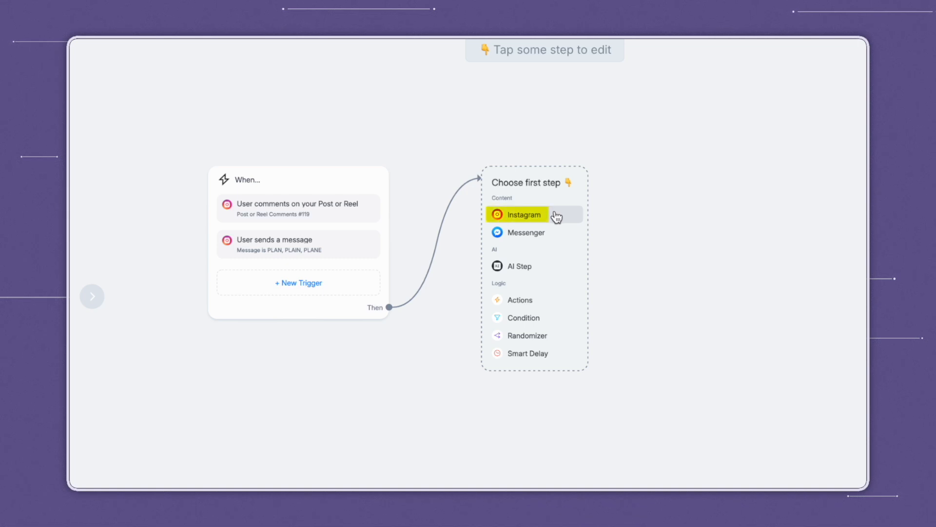
Choose Instagram in the first-step box to add a Send Message step
{"action": "left_click", "coordinate": [522, 214]}
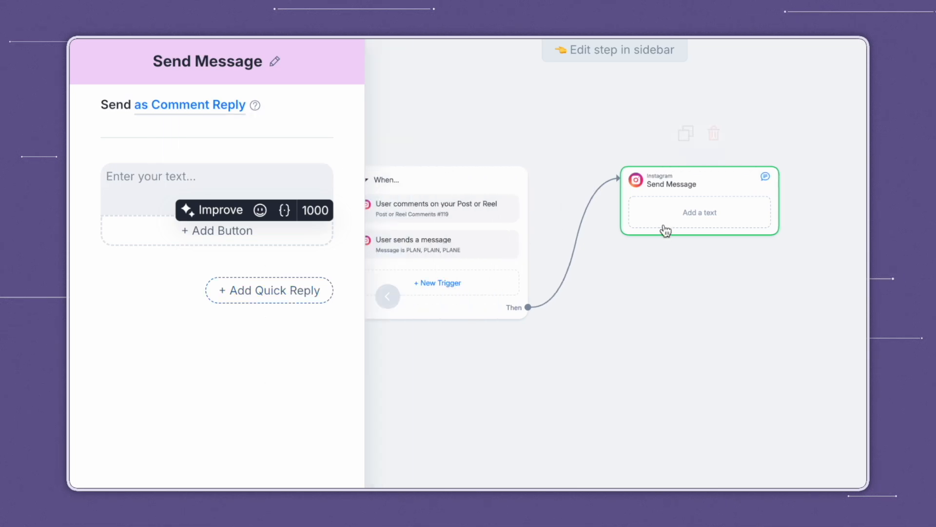
{"action": "mouse_move", "coordinate": [716, 217]}
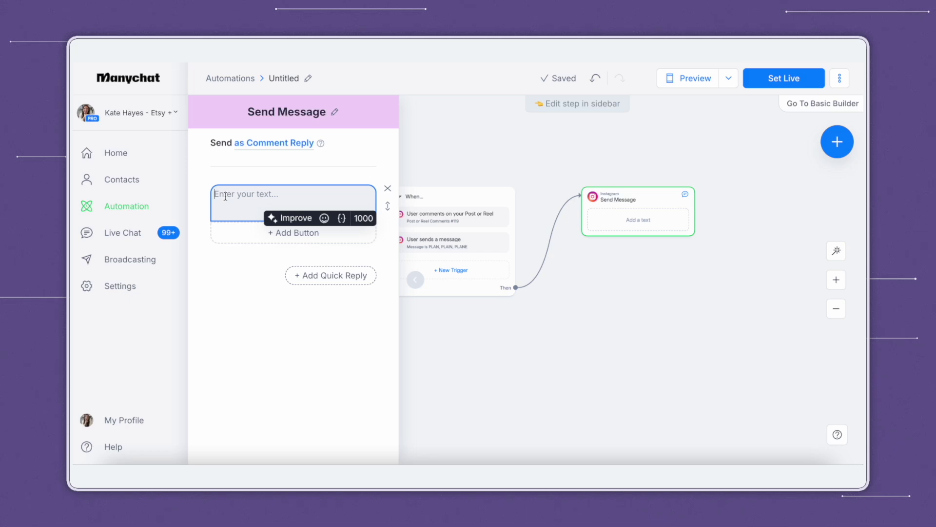
{"action": "mouse_move", "coordinate": [233, 194]}
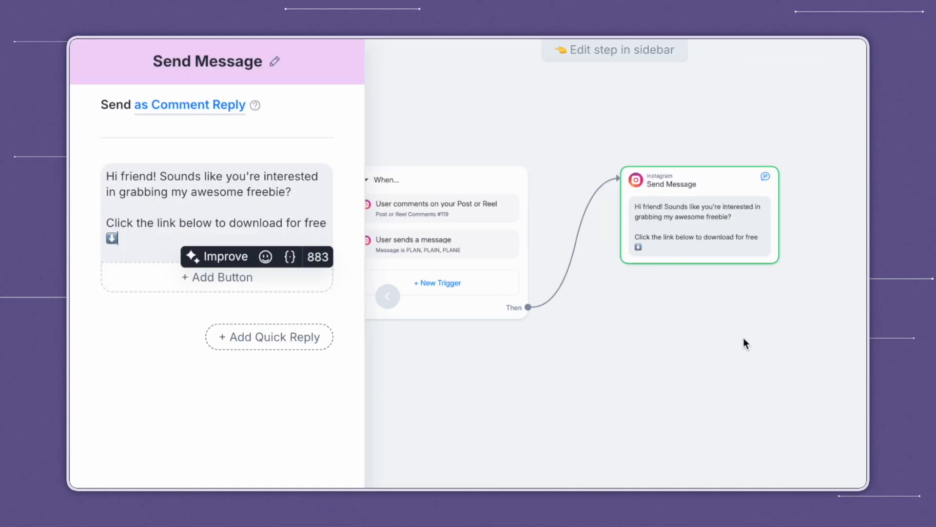
{"action": "mouse_move", "coordinate": [755, 342]}
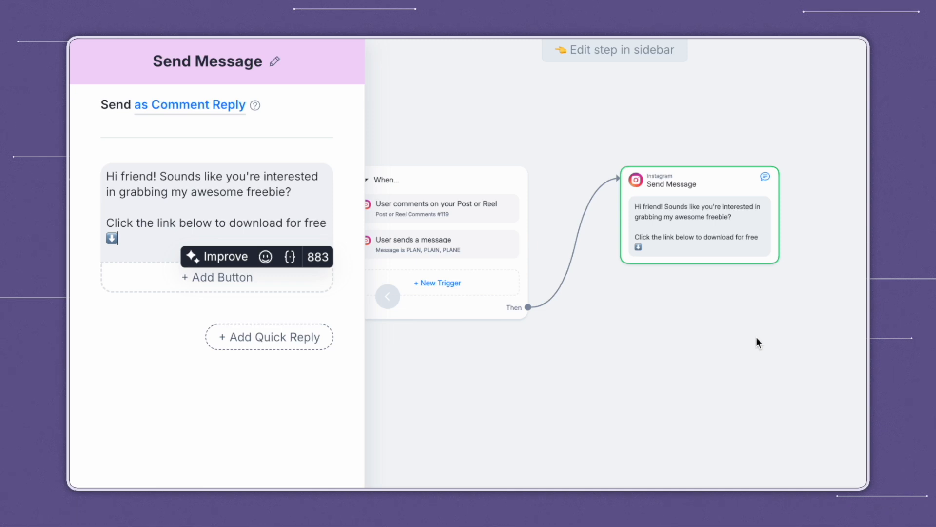
Write a freebie greeting asking users to click the link below to download
{"action": "left_click", "coordinate": [215, 194]}
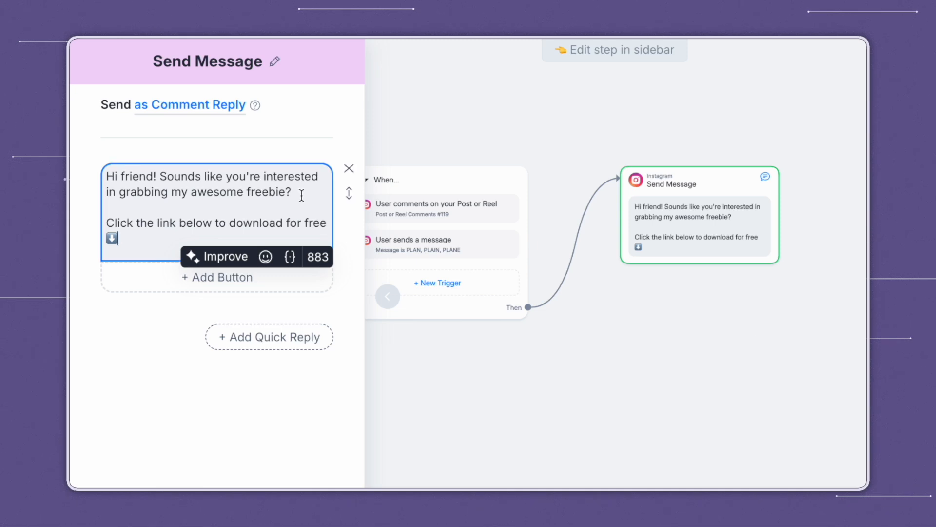
{"action": "mouse_move", "coordinate": [87, 209]}
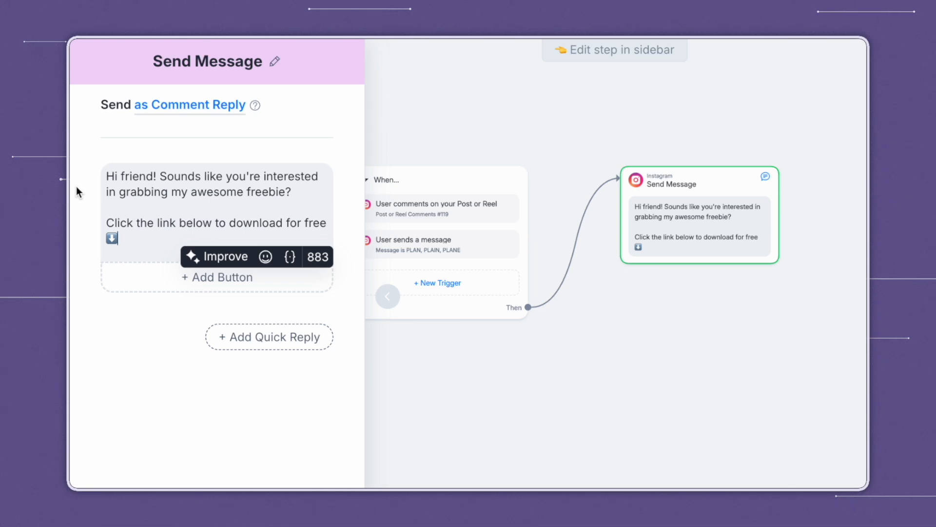
{"action": "mouse_move", "coordinate": [97, 231]}
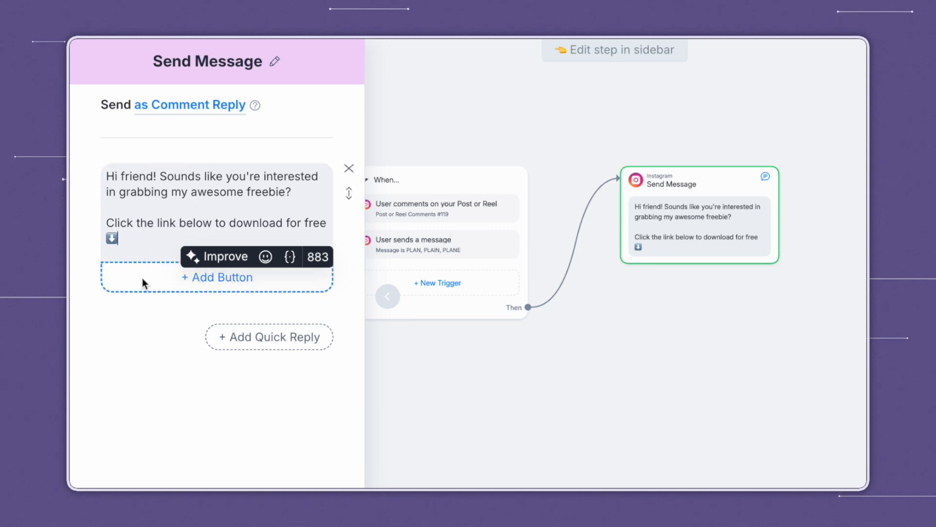
Add a 'Free Download Here 😊' button that opens a website
{"action": "left_click", "coordinate": [217, 276]}
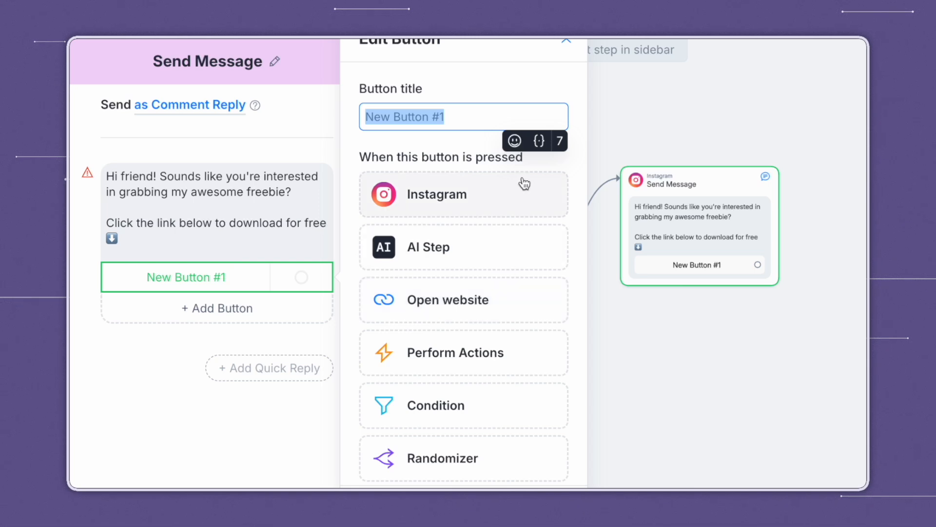
{"action": "mouse_move", "coordinate": [552, 330]}
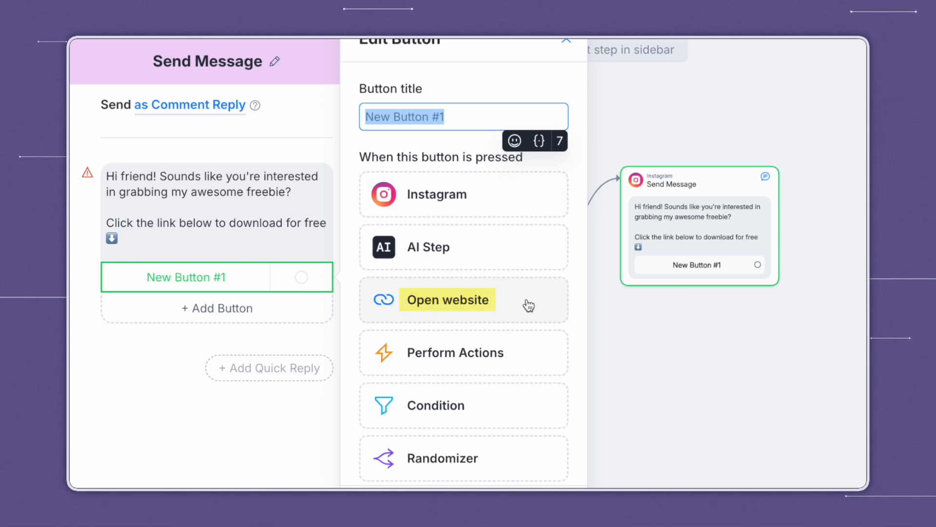
{"action": "left_click", "coordinate": [447, 299]}
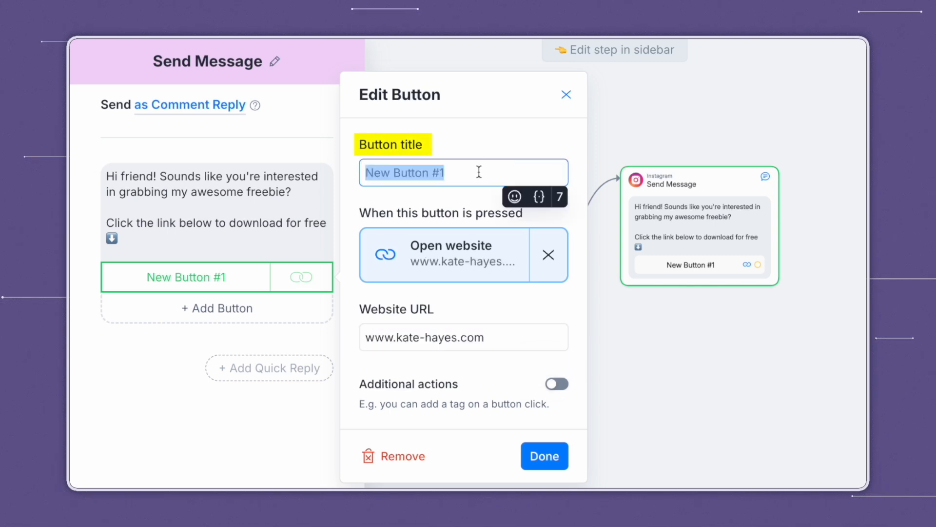
{"action": "type", "text": "Free Download Here 😊"}
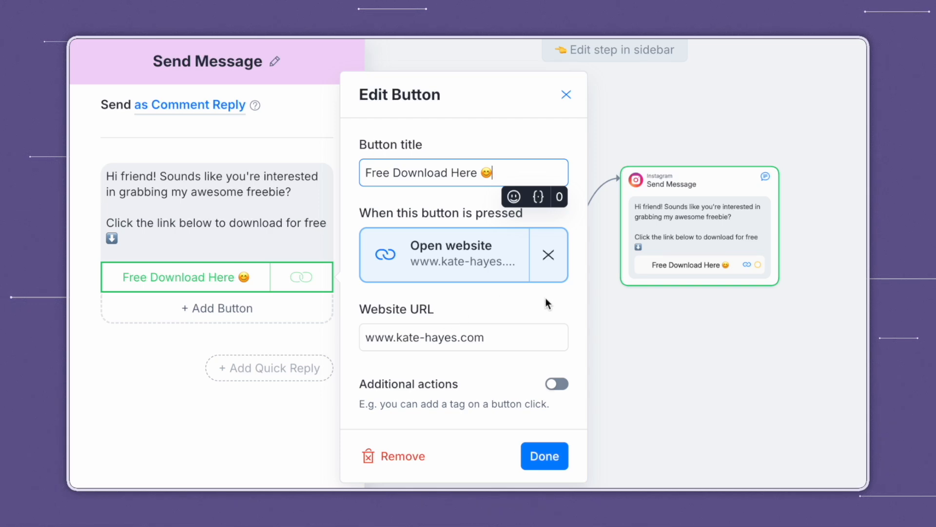
{"action": "left_click", "coordinate": [543, 455]}
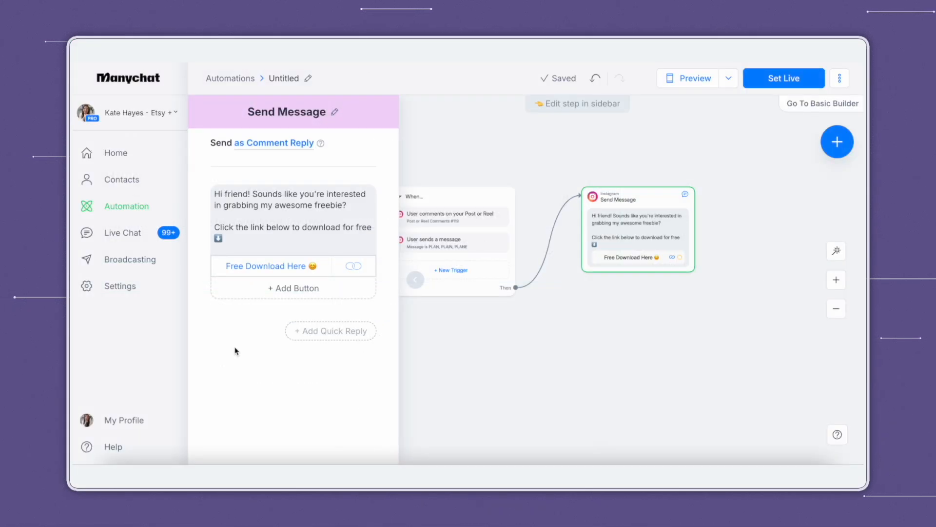
{"action": "mouse_move", "coordinate": [656, 281]}
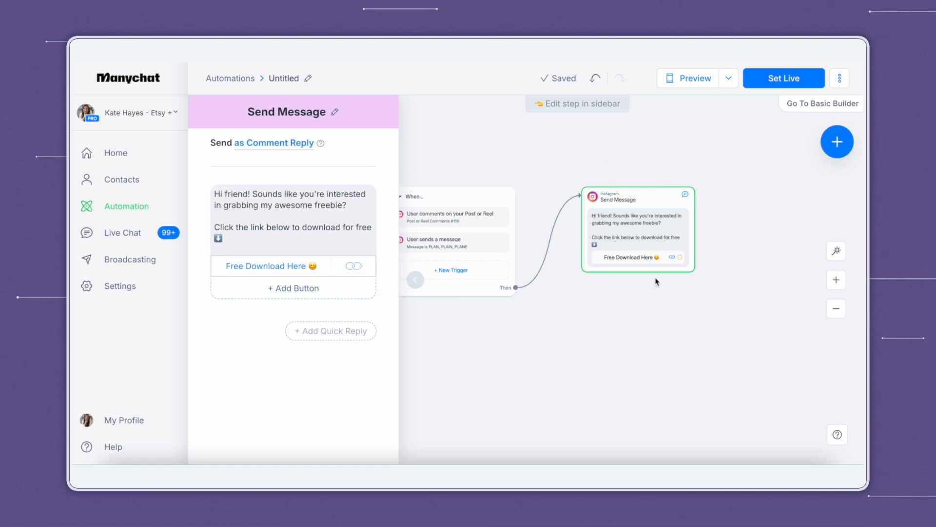
{"action": "mouse_move", "coordinate": [699, 266]}
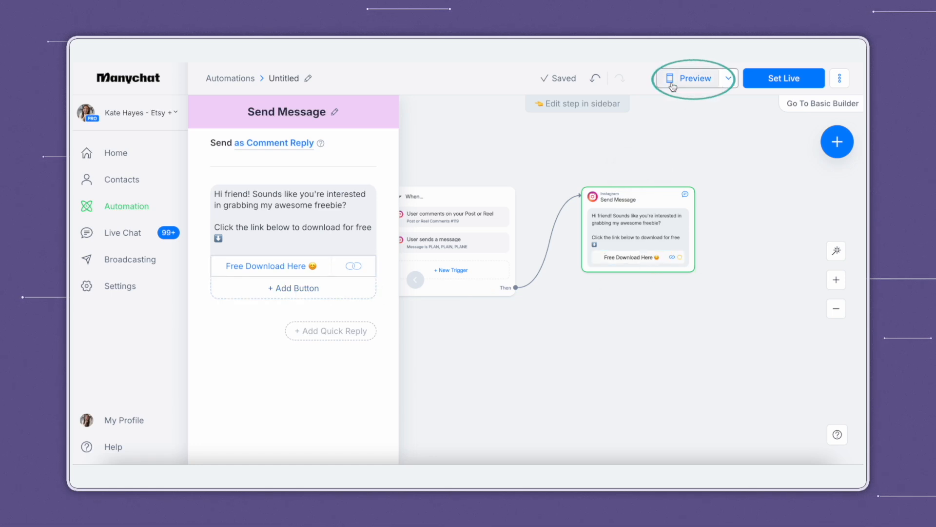
{"action": "left_click", "coordinate": [688, 78]}
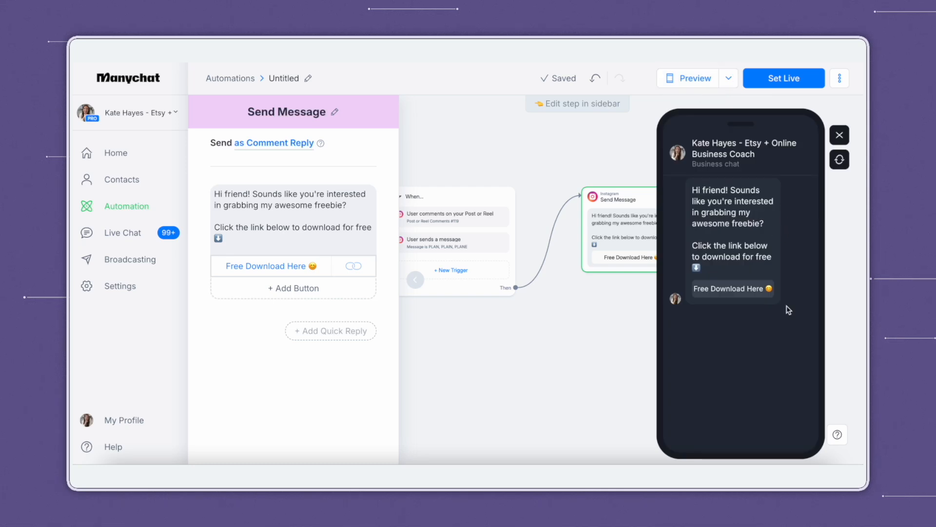
{"action": "left_click", "coordinate": [839, 135]}
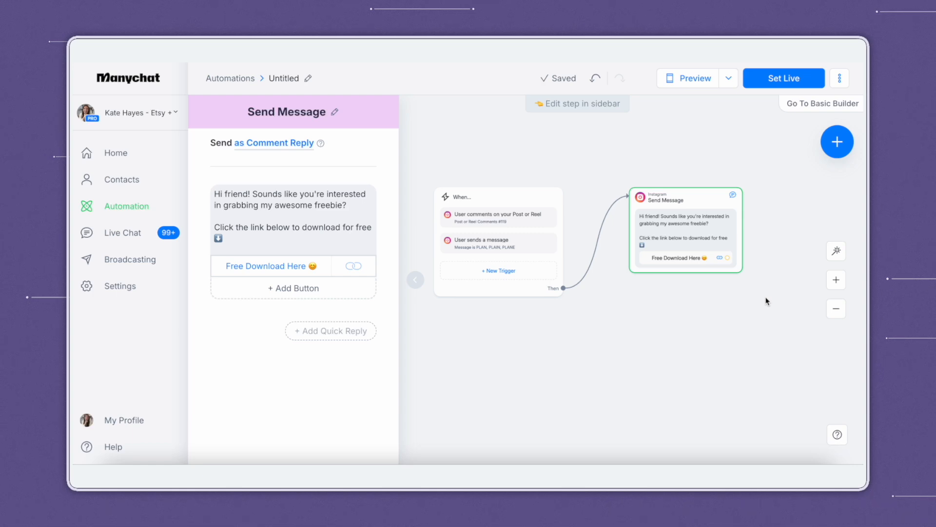
{"action": "left_click", "coordinate": [784, 78]}
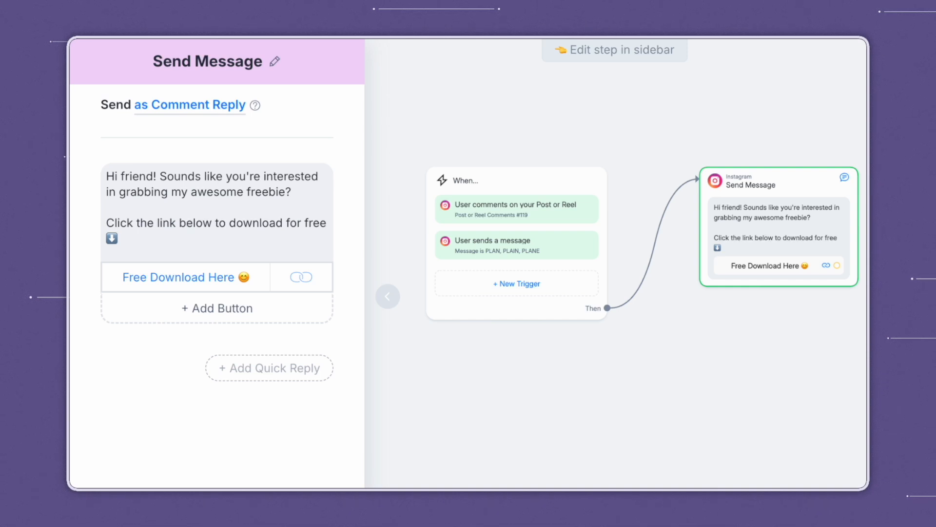
{"action": "mouse_move", "coordinate": [269, 368]}
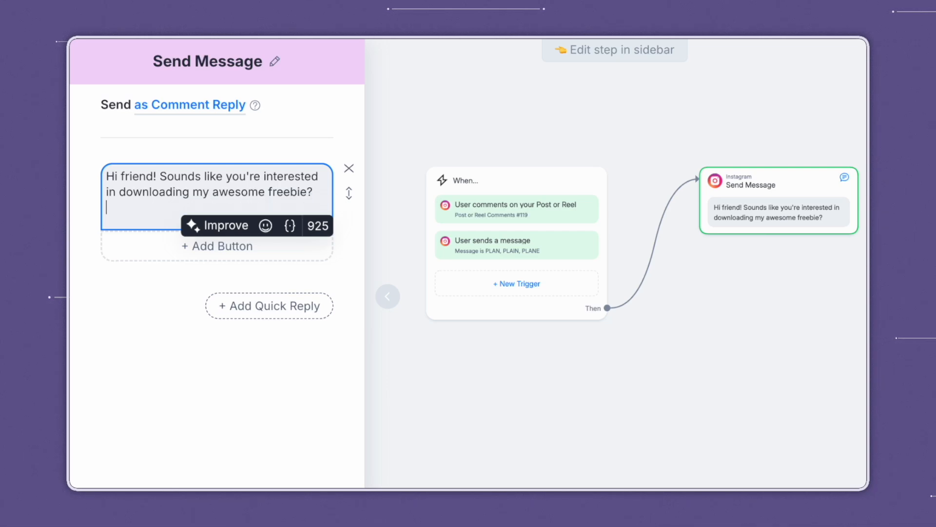
End the first message with "Click below to let me know" and add a Yes! quick reply leading to a new message
{"action": "type", "text": "Click below to let me know ⬇️"}
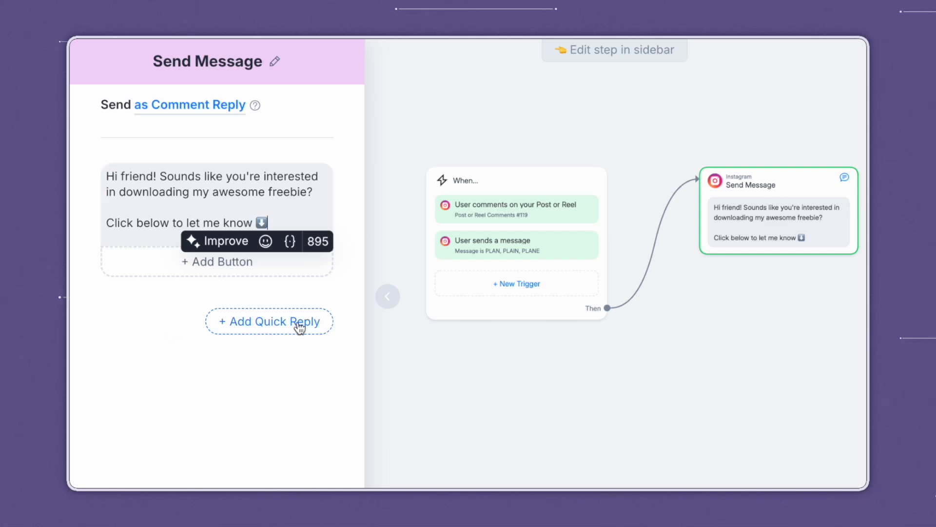
{"action": "left_click", "coordinate": [269, 321]}
{"action": "type", "text": "Yes!"}
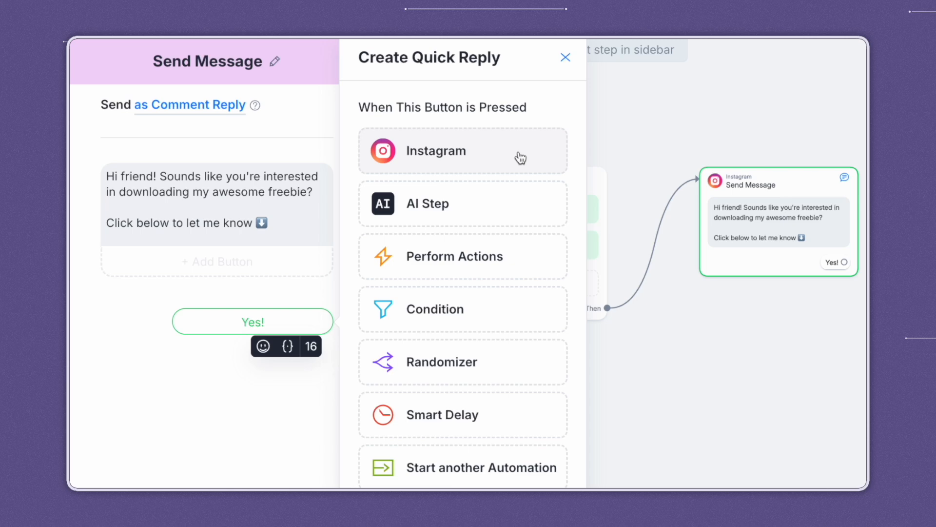
{"action": "left_click", "coordinate": [462, 151]}
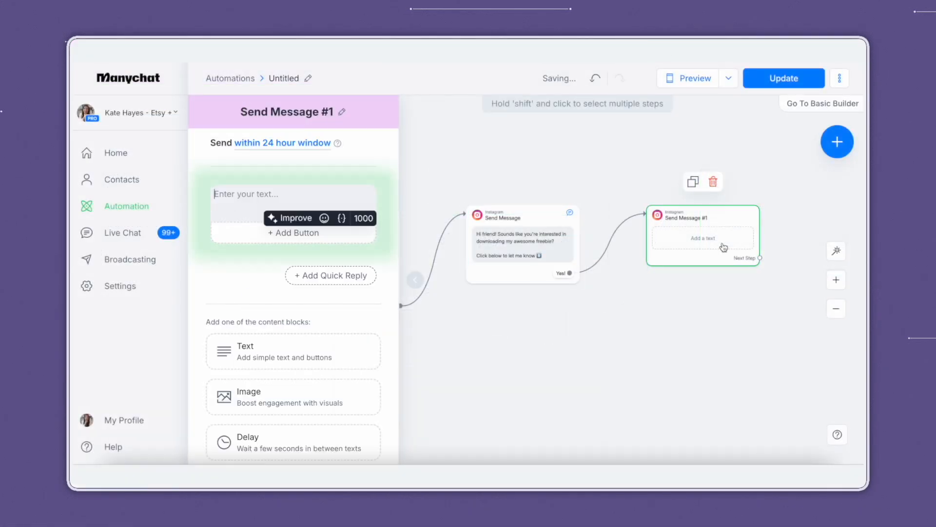
Write the second message inviting a free guide download, add a ⬇️ emoji and a Free Guide button
{"action": "left_click", "coordinate": [292, 194]}
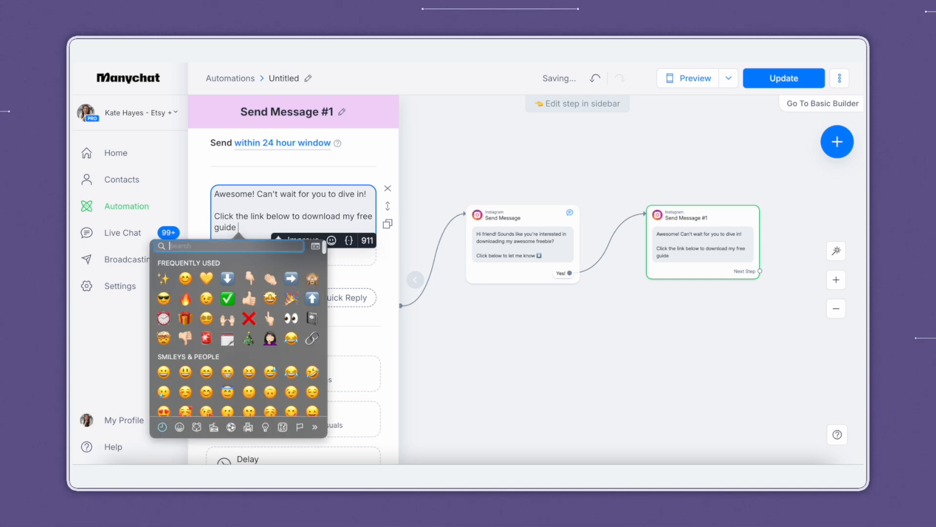
{"action": "left_click", "coordinate": [228, 279]}
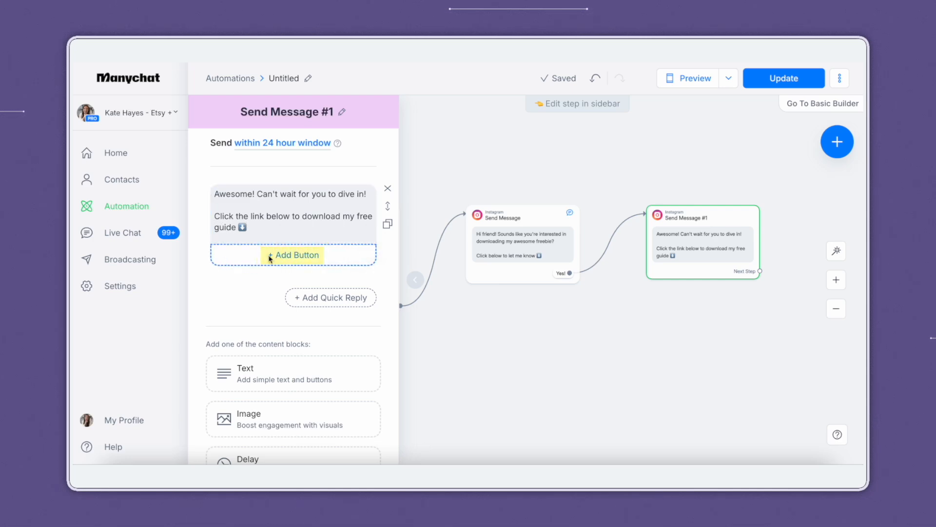
{"action": "left_click", "coordinate": [294, 255]}
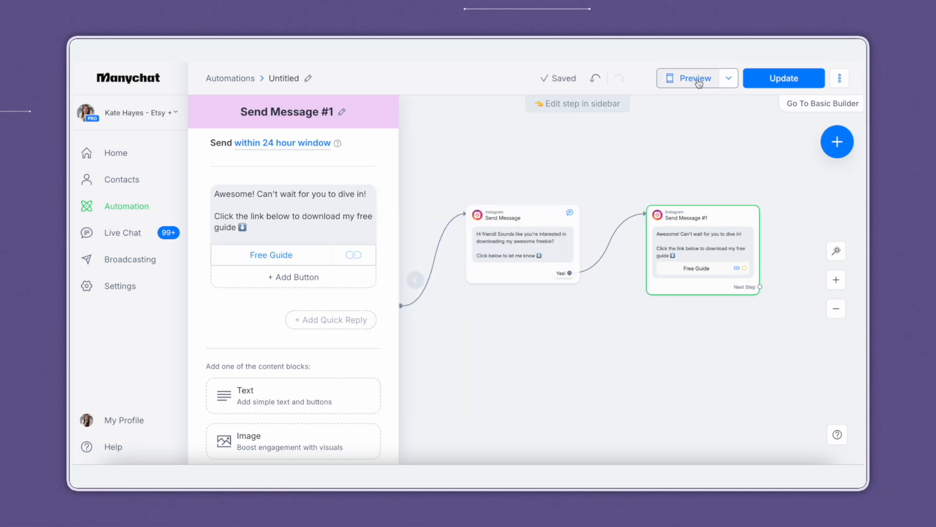
{"action": "left_click", "coordinate": [690, 78]}
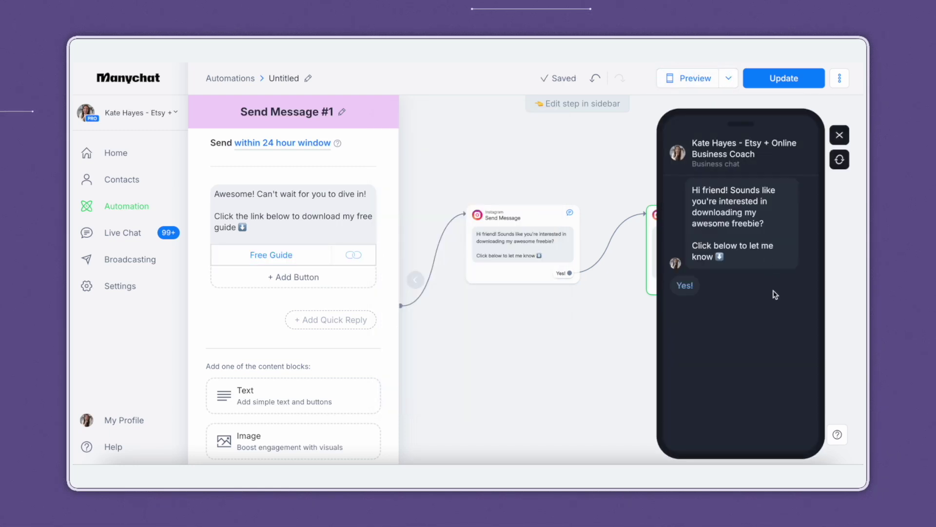
{"action": "left_click", "coordinate": [685, 286]}
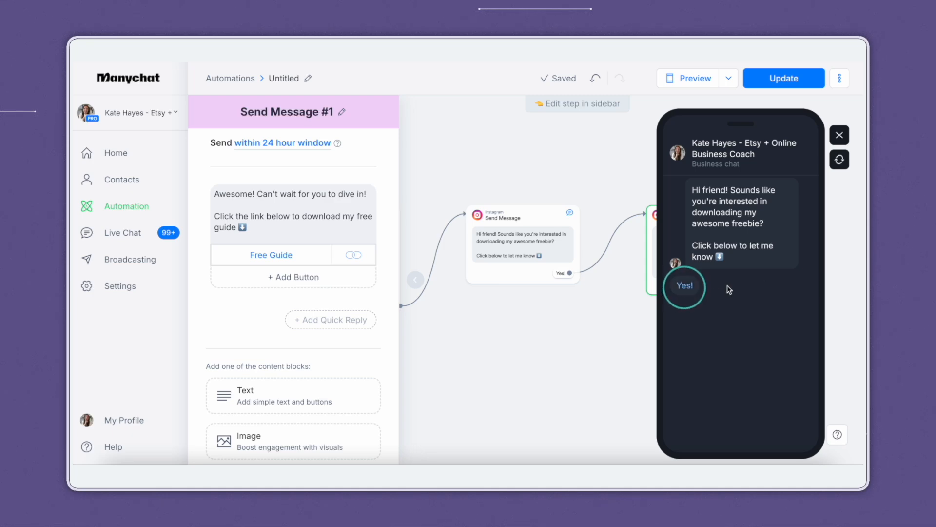
{"action": "left_click", "coordinate": [684, 286]}
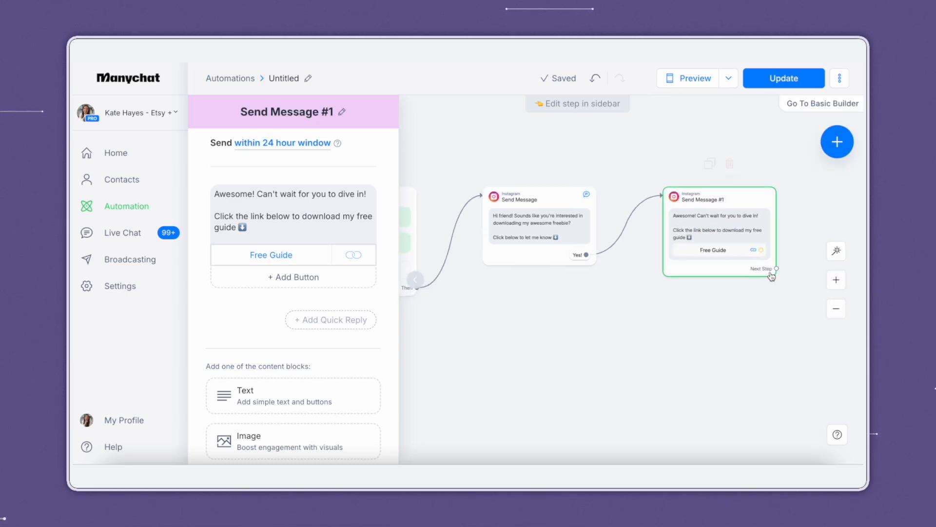
{"action": "left_click", "coordinate": [785, 78]}
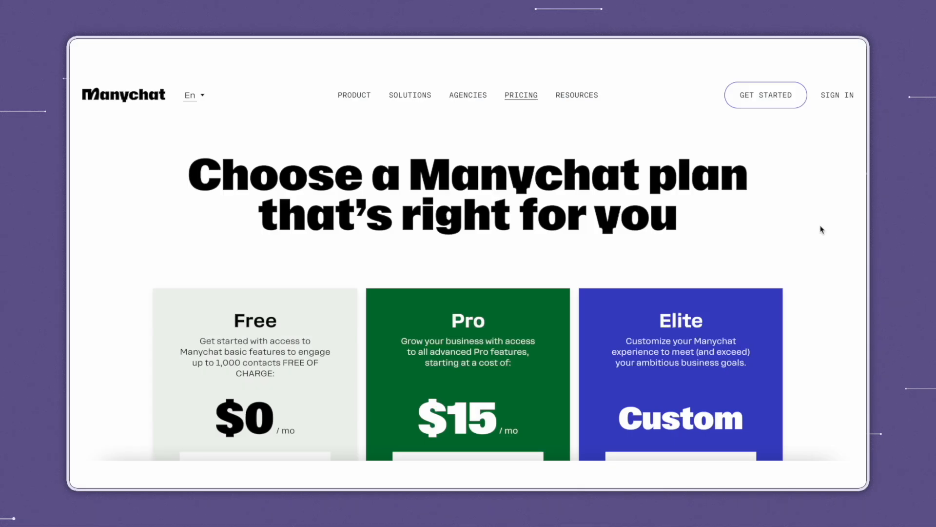
Scroll the pricing page to the Channel Access list and mark Facebook Messenger under the Free plan
{"action": "scroll", "scroll_direction": "down", "scroll_amount": 3}
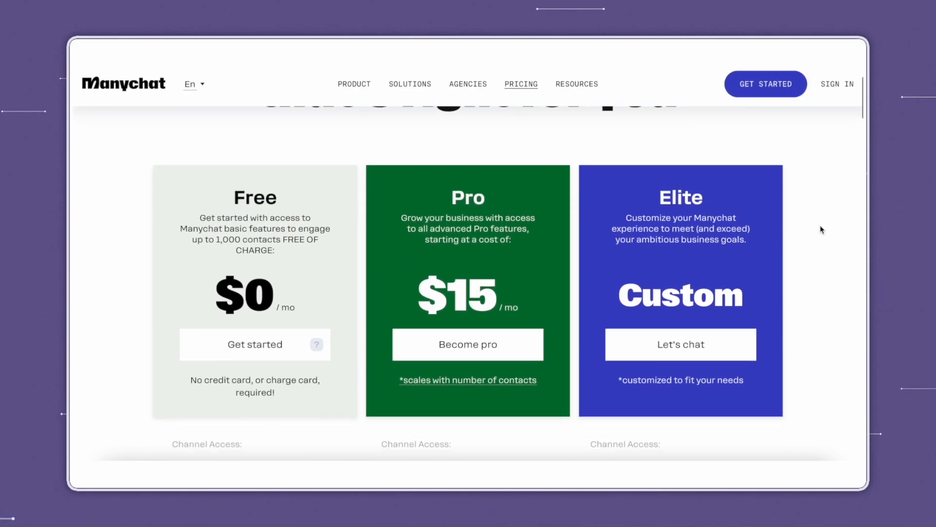
{"action": "scroll", "scroll_direction": "down", "scroll_amount": 3}
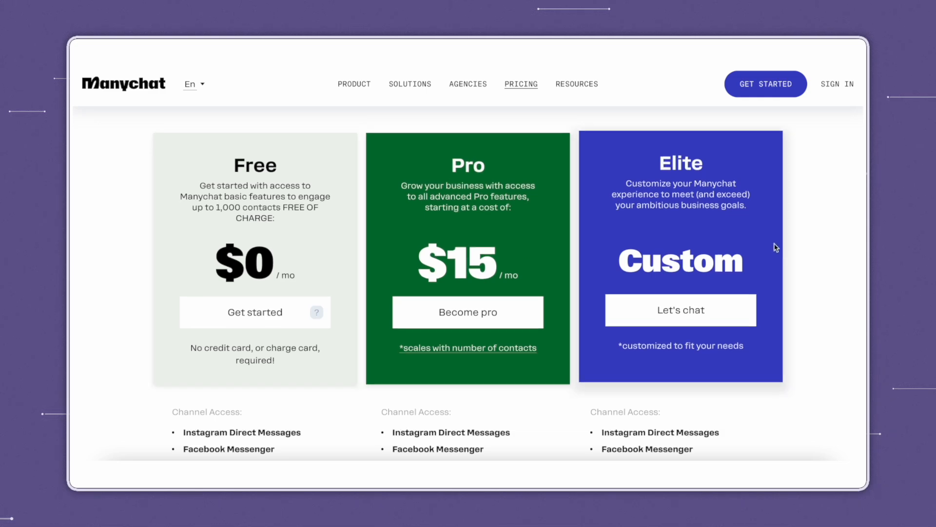
{"action": "scroll", "scroll_direction": "down", "scroll_amount": 3}
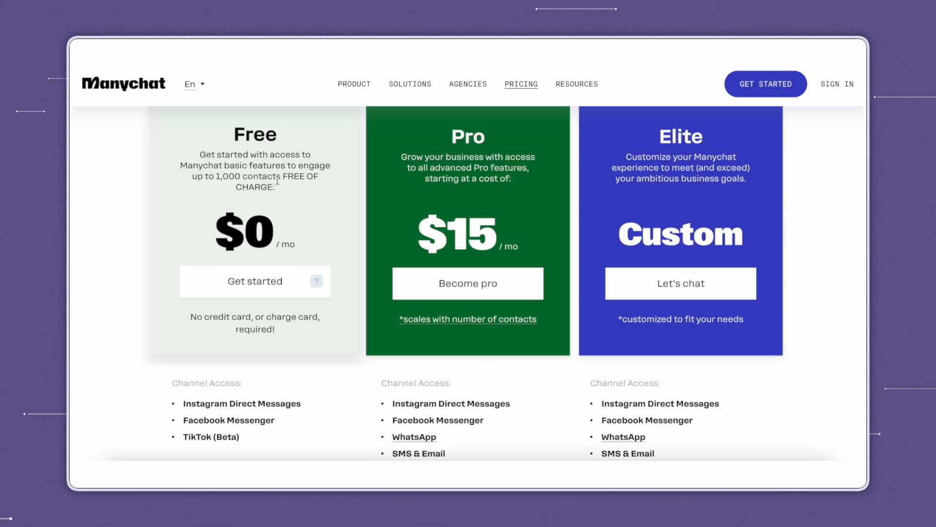
{"action": "scroll", "scroll_direction": "down", "scroll_amount": 3}
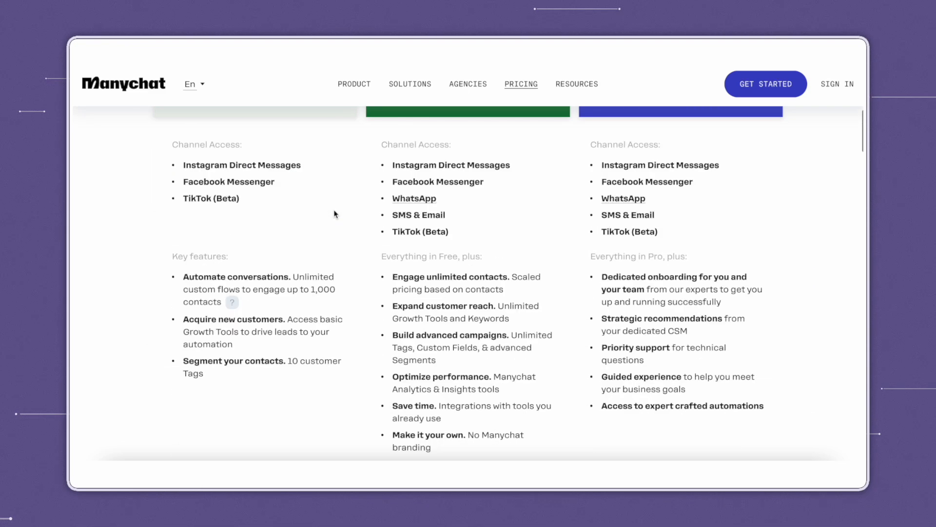
{"action": "double_click", "coordinate": [208, 182]}
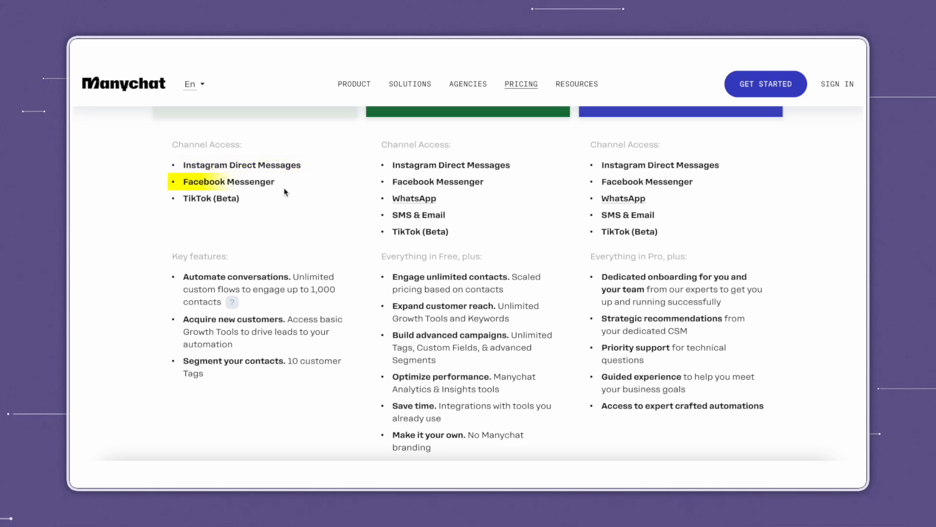
{"action": "mouse_move", "coordinate": [148, 292]}
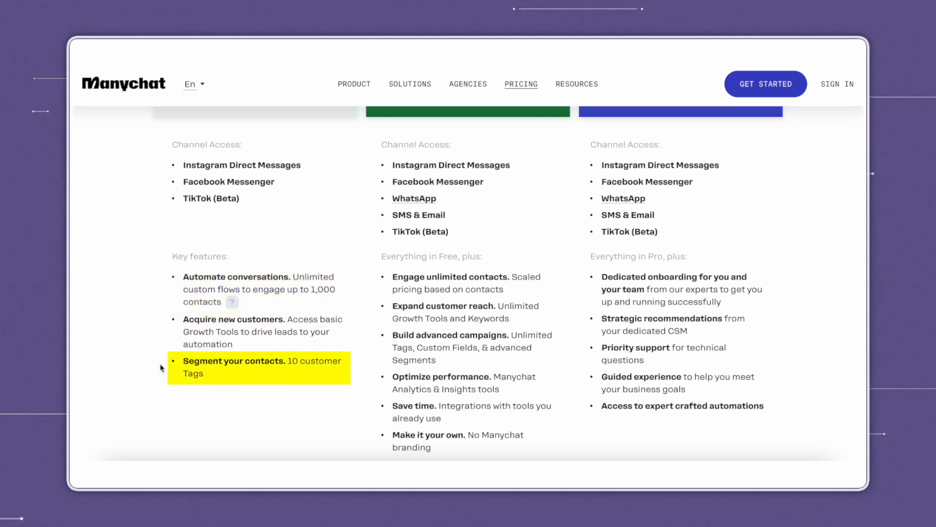
{"action": "scroll", "scroll_direction": "up", "scroll_amount": 3}
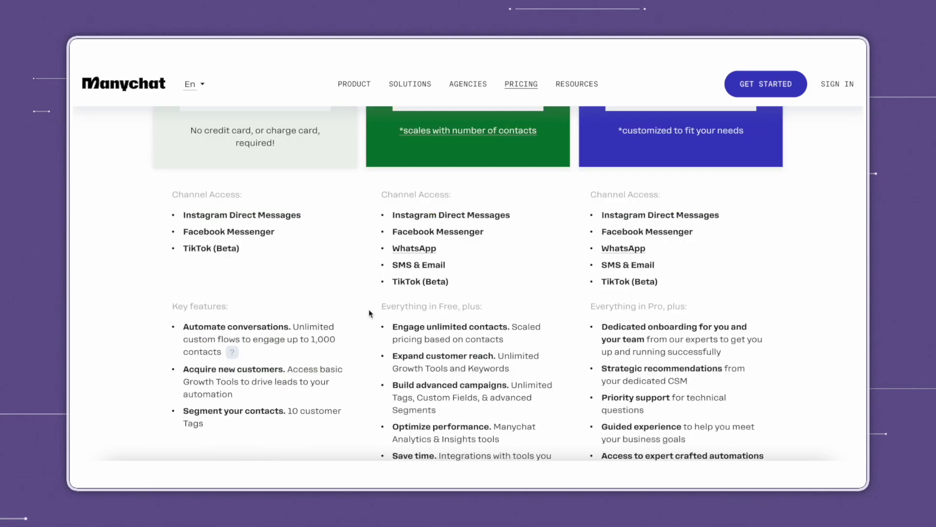
{"action": "mouse_move", "coordinate": [508, 240]}
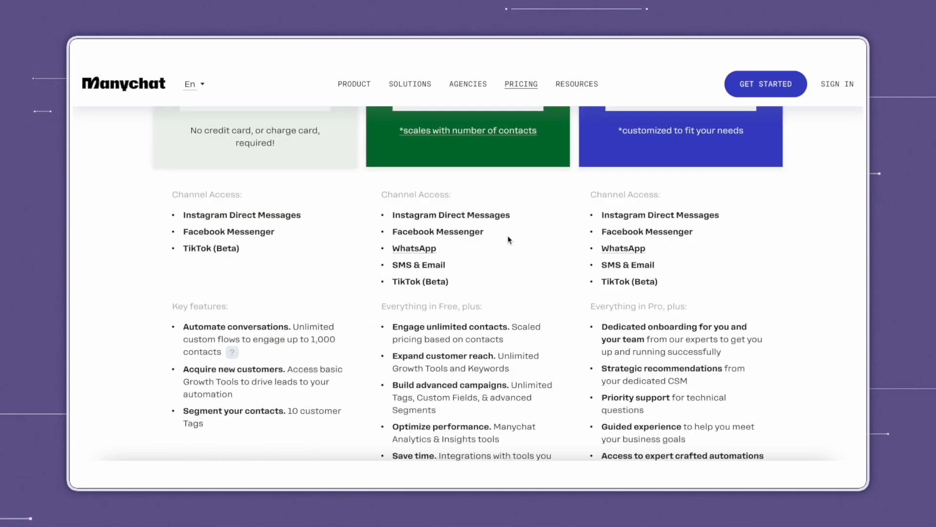
{"action": "mouse_move", "coordinate": [493, 284]}
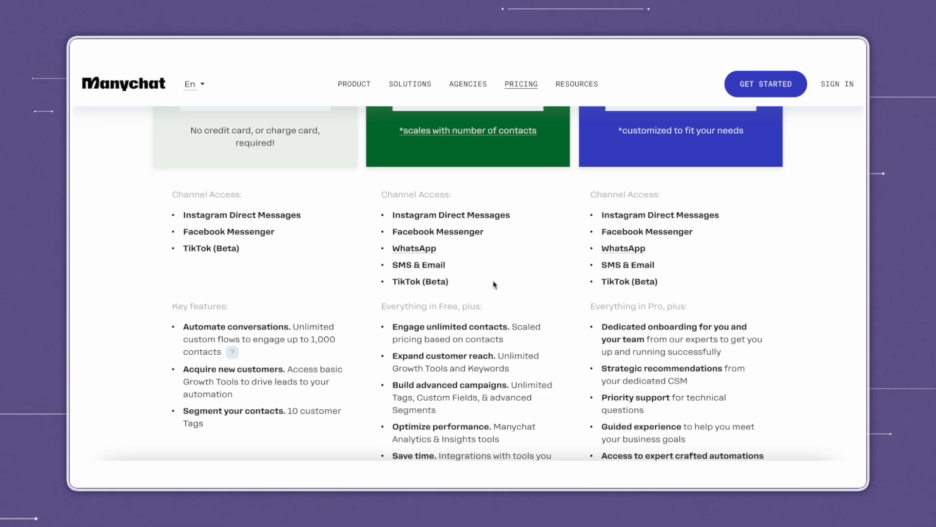
{"action": "scroll", "scroll_direction": "down", "scroll_amount": 3}
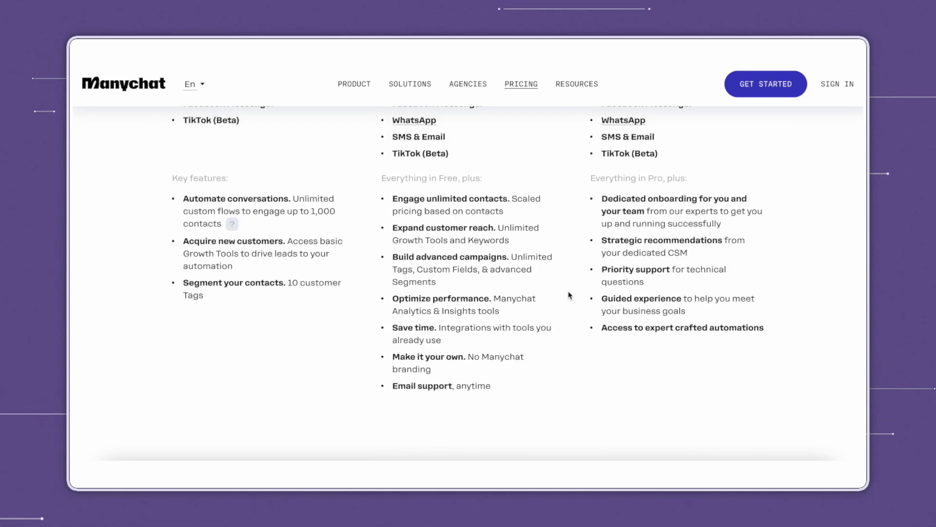
{"action": "double_click", "coordinate": [465, 205]}
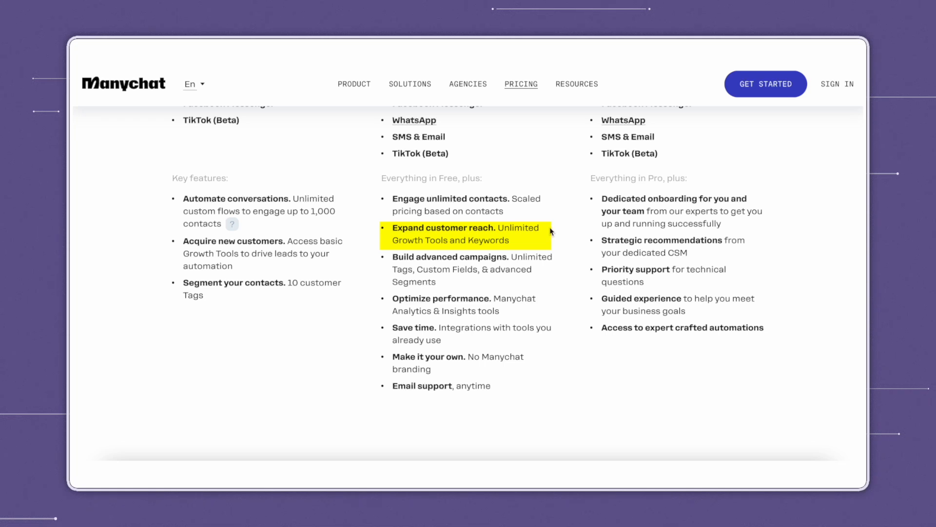
{"action": "mouse_move", "coordinate": [561, 264]}
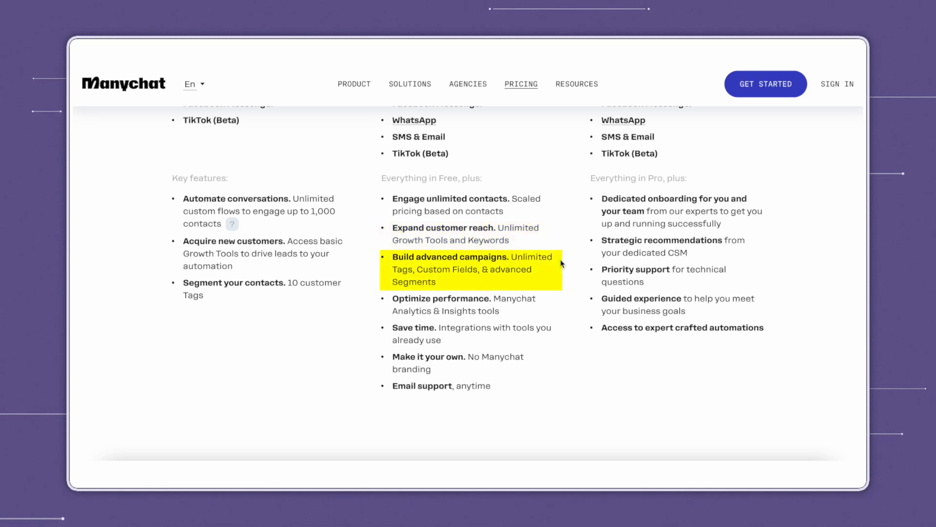
{"action": "mouse_move", "coordinate": [538, 310]}
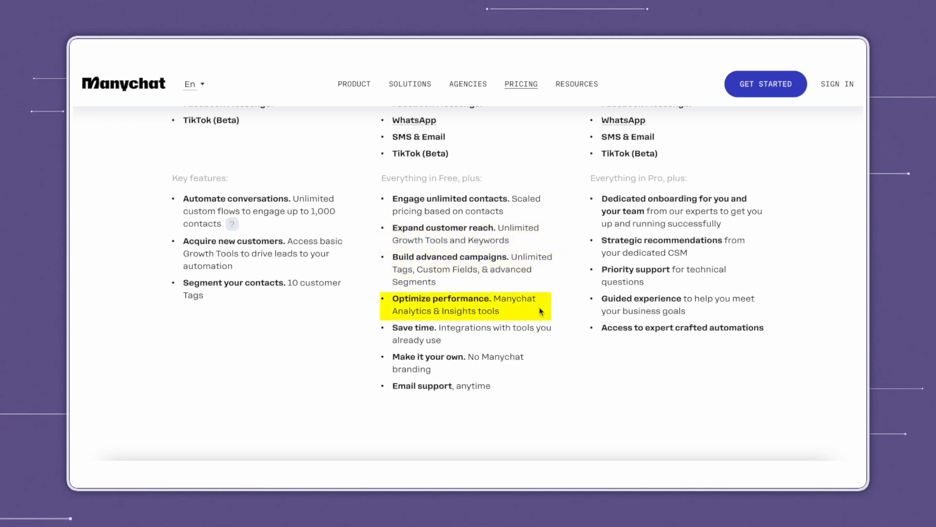
{"action": "mouse_move", "coordinate": [560, 341]}
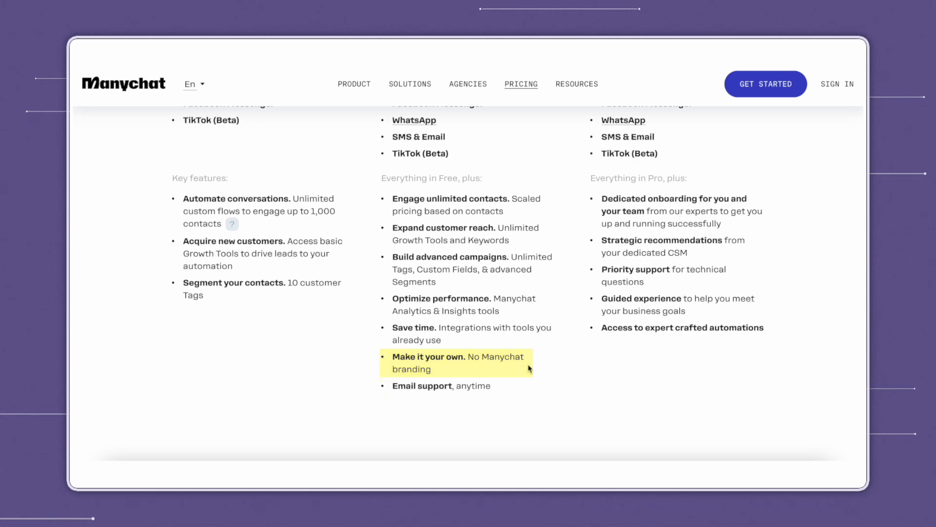
{"action": "scroll", "scroll_direction": "up", "scroll_amount": 3}
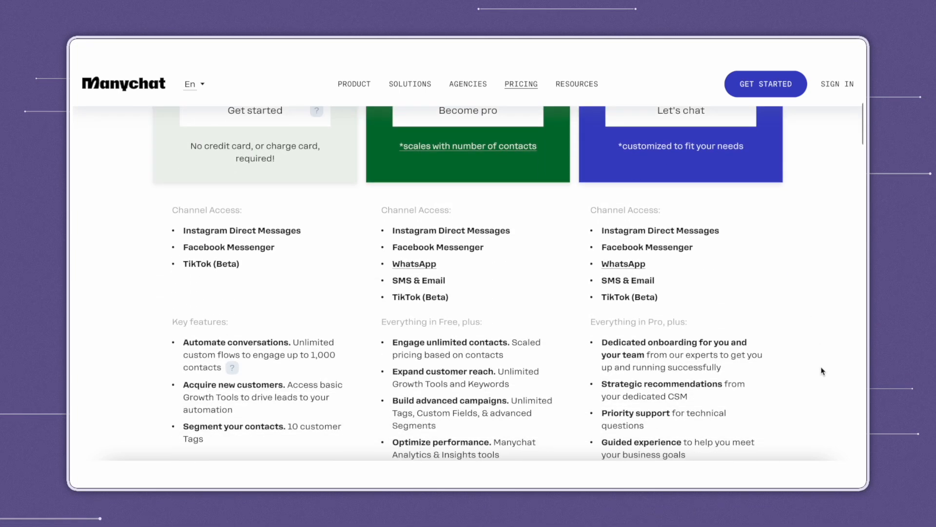
{"action": "scroll", "scroll_direction": "down", "scroll_amount": 3}
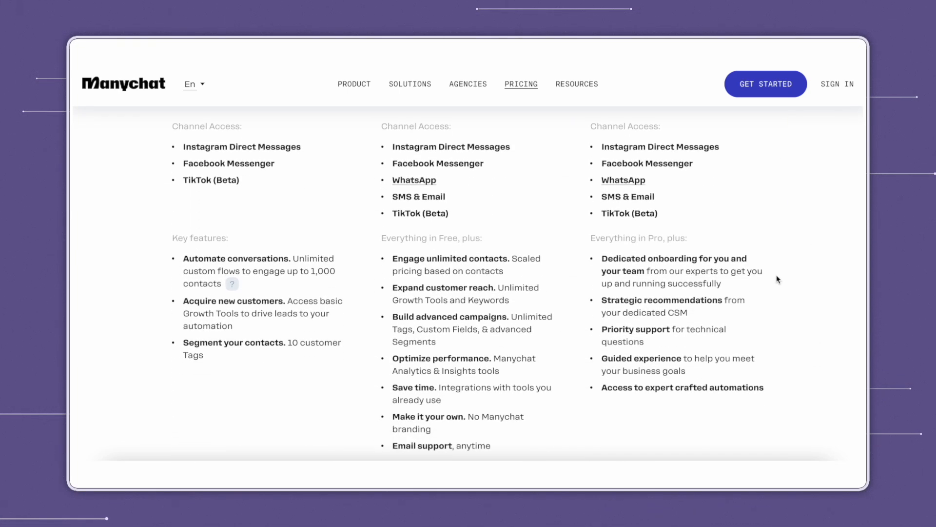
{"action": "double_click", "coordinate": [675, 270]}
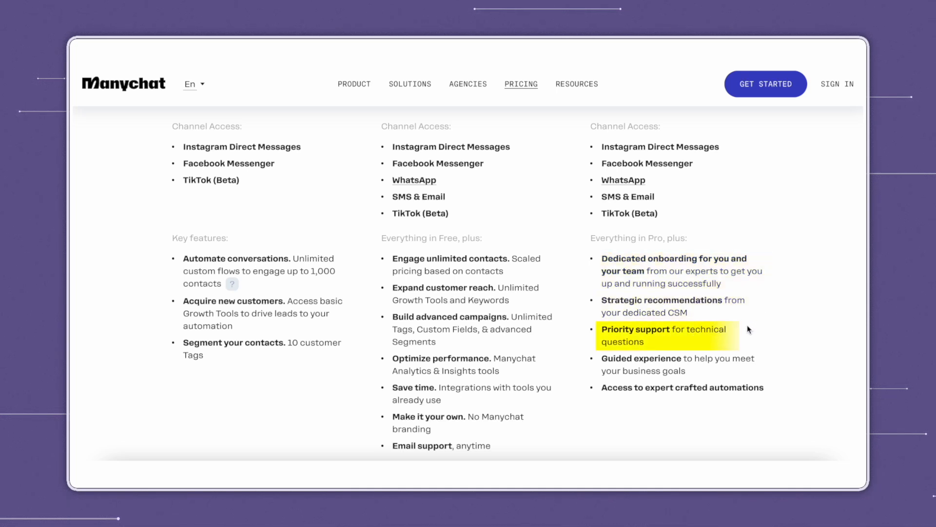
{"action": "mouse_move", "coordinate": [784, 359]}
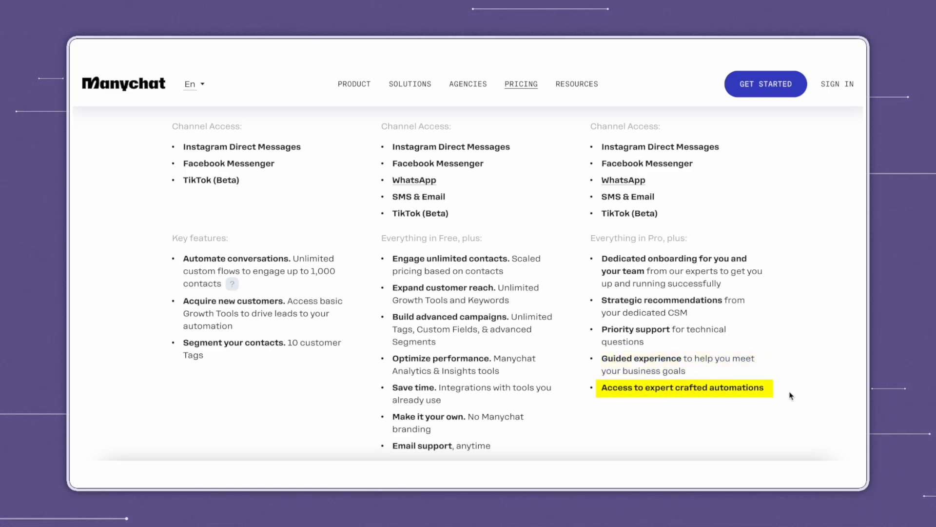
{"action": "scroll", "scroll_direction": "up", "scroll_amount": 3}
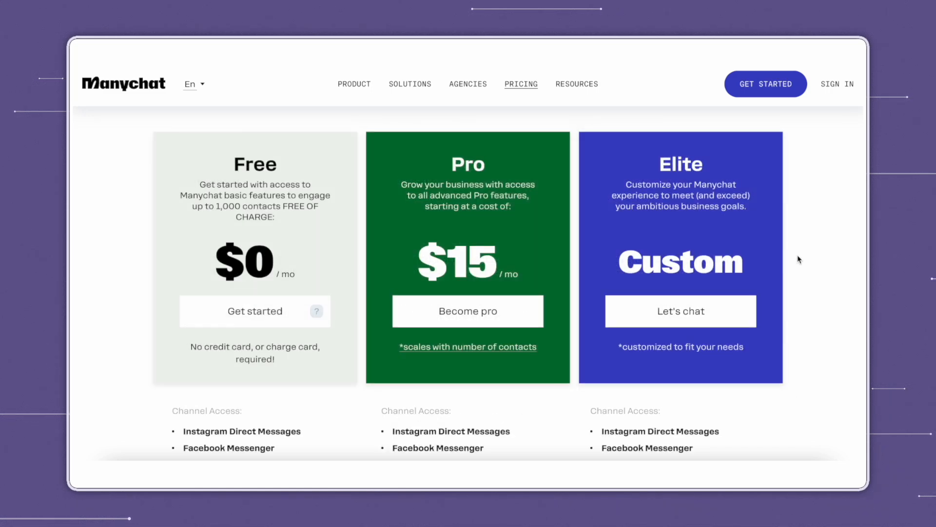